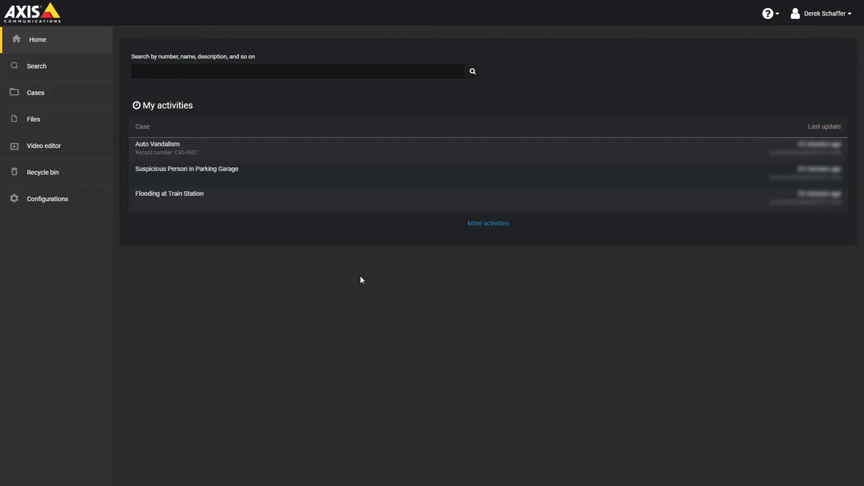
mouse_move(795, 128)
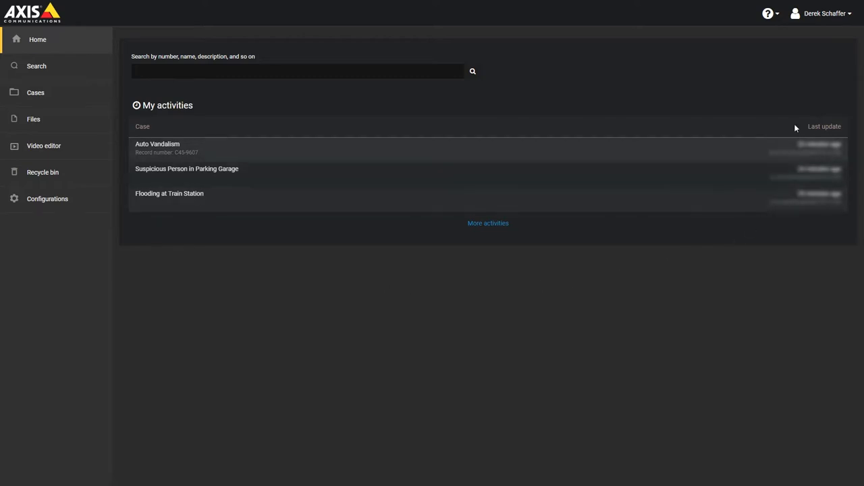
mouse_move(820, 22)
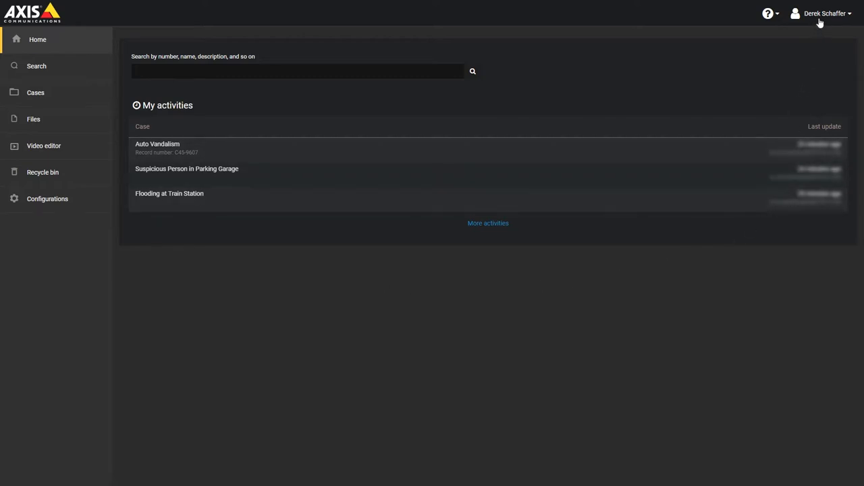
Bring up the Search page listing all 22 cases and media files.
left_click(824, 13)
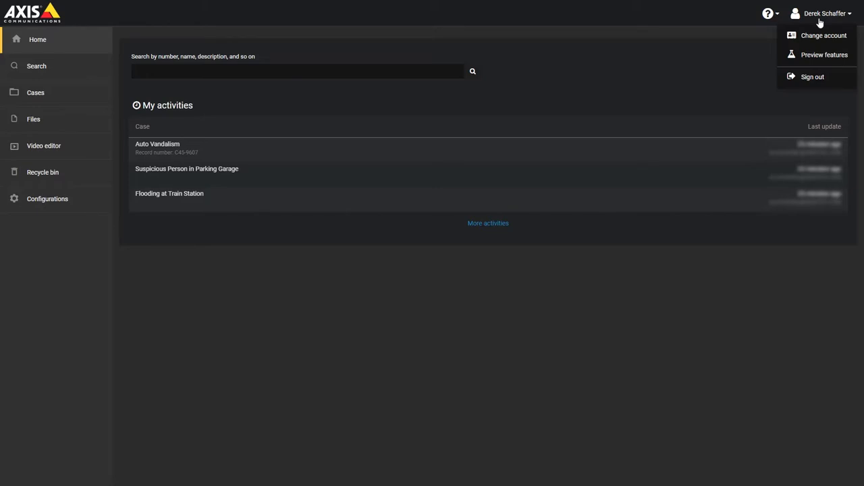
mouse_move(812, 76)
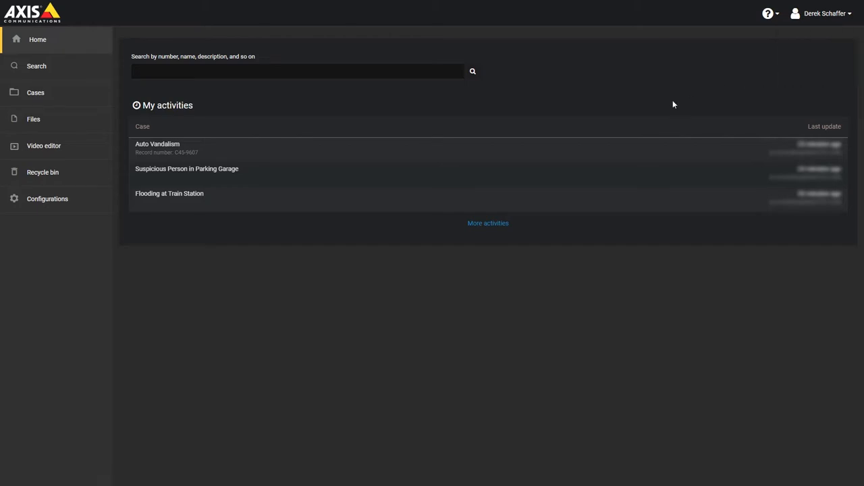
mouse_move(101, 47)
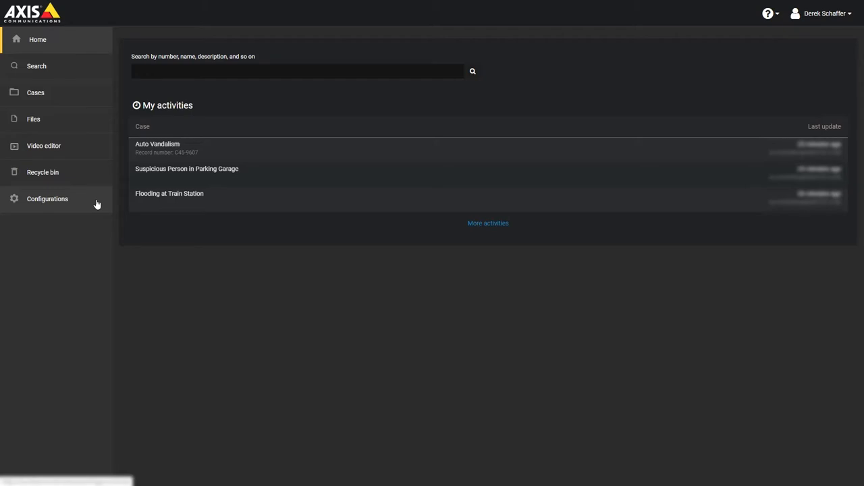
mouse_move(294, 85)
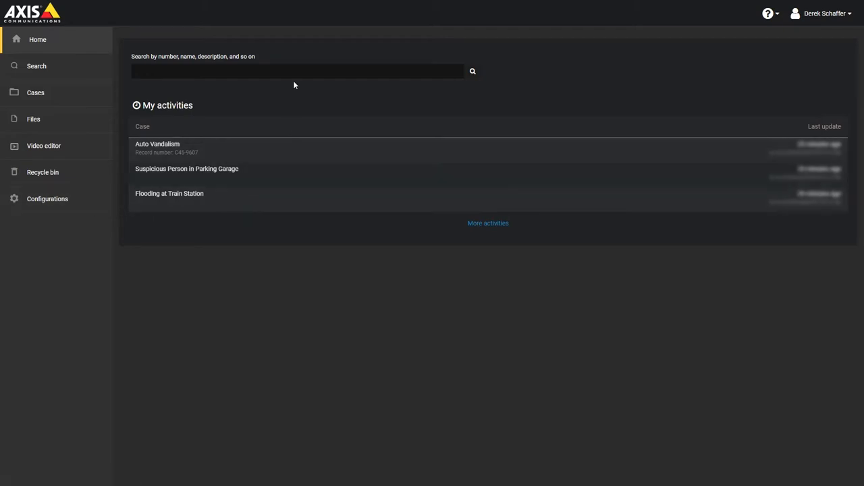
left_click(294, 71)
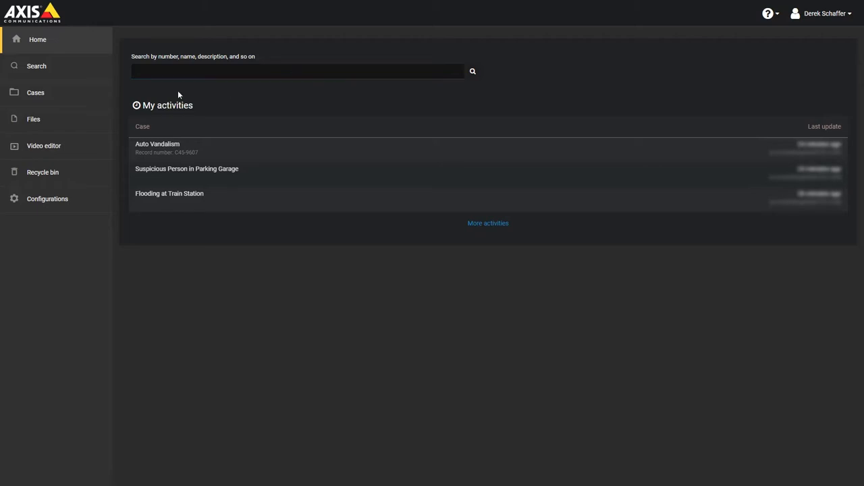
left_click(36, 66)
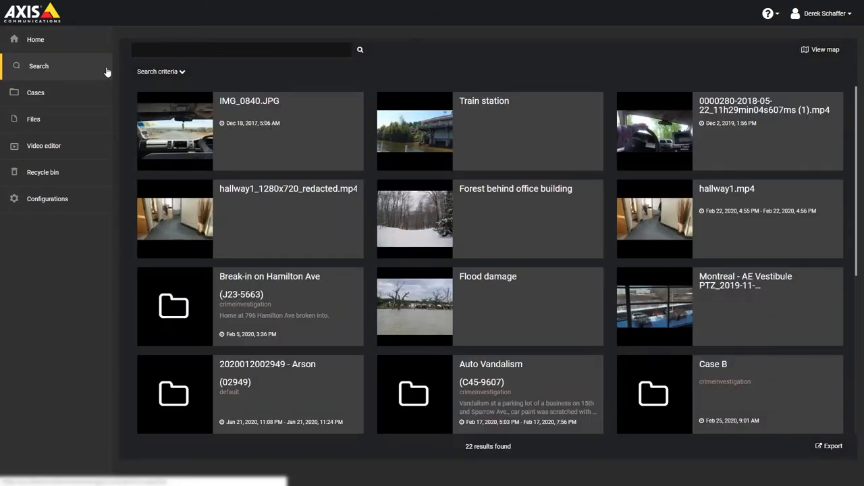
mouse_move(201, 76)
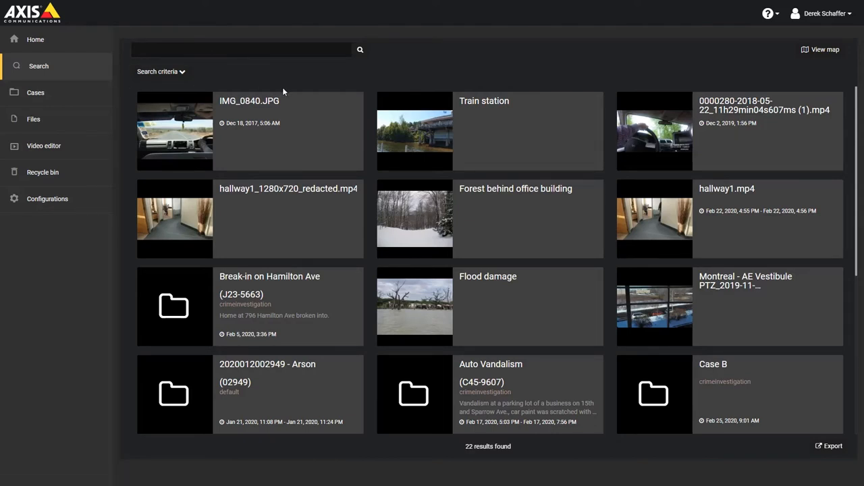
mouse_move(820, 50)
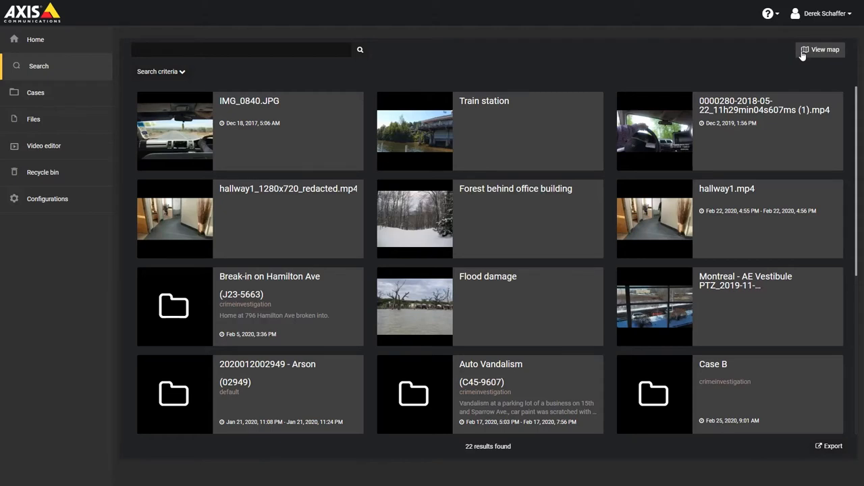
mouse_move(219, 84)
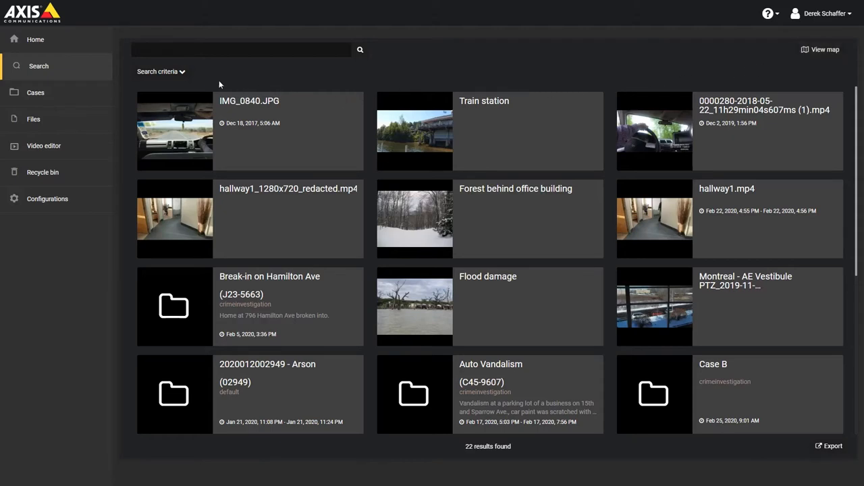
Expand the Search criteria filter bar, keeping Cases and Files both included.
left_click(161, 72)
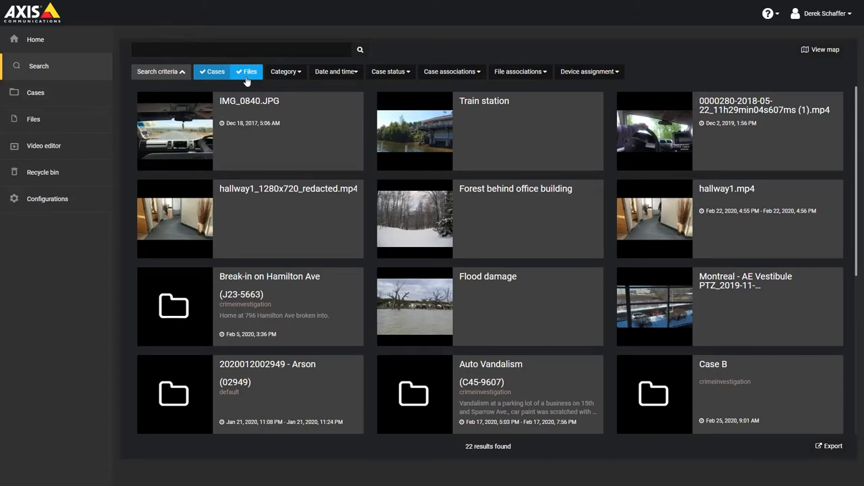
mouse_move(262, 90)
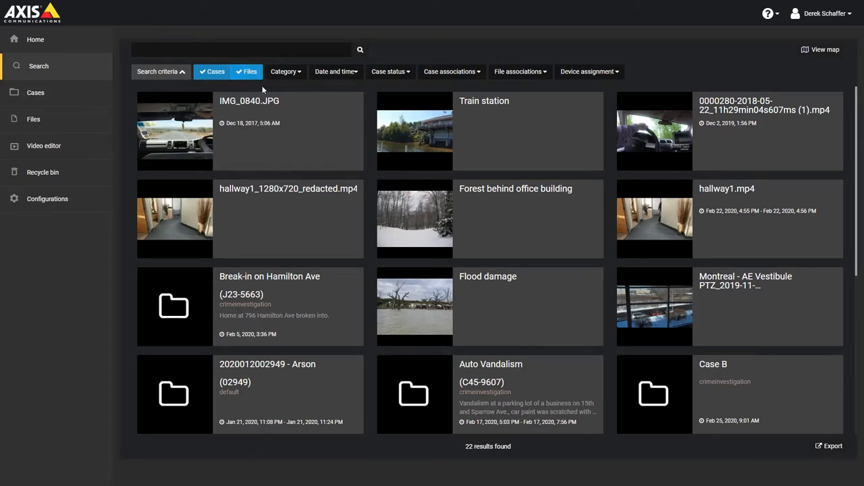
left_click(284, 72)
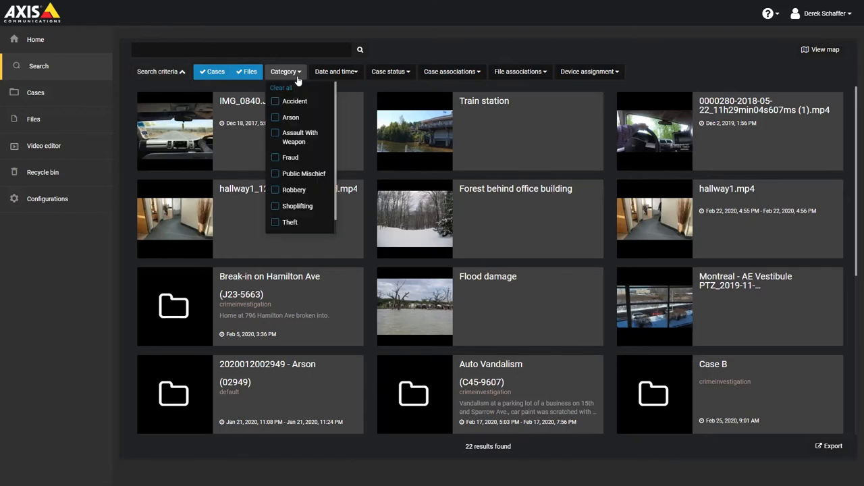
left_click(274, 117)
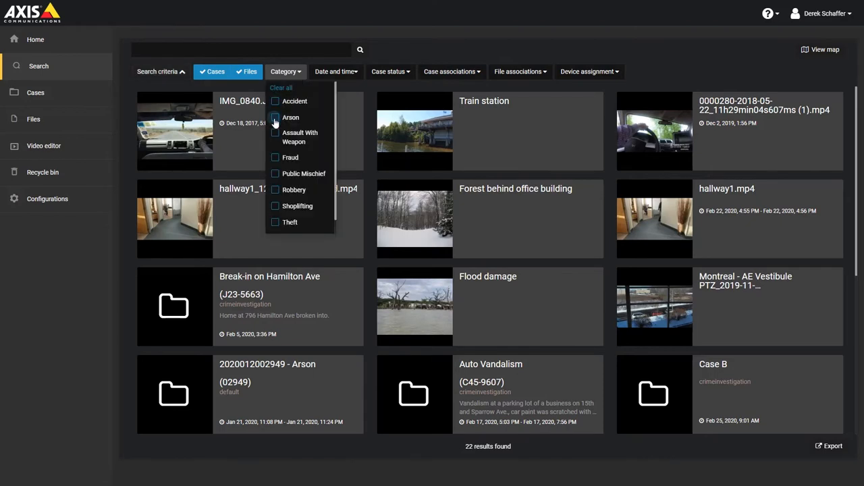
left_click(275, 117)
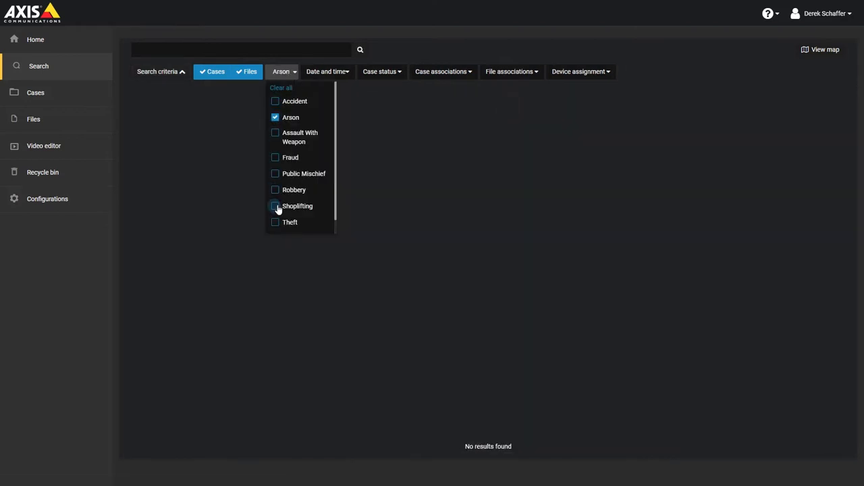
left_click(274, 206)
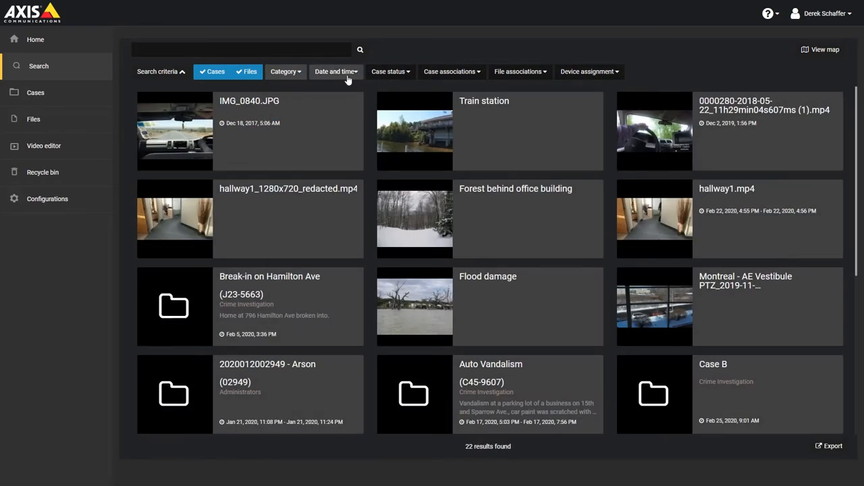
left_click(336, 71)
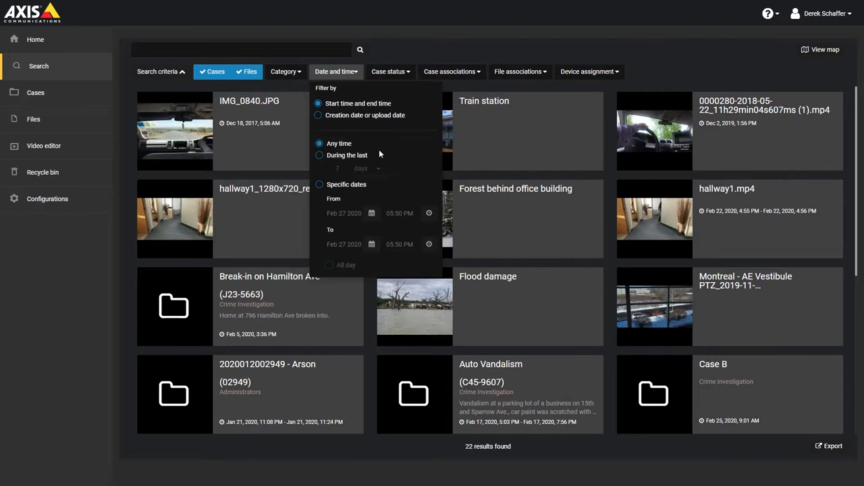
left_click(318, 154)
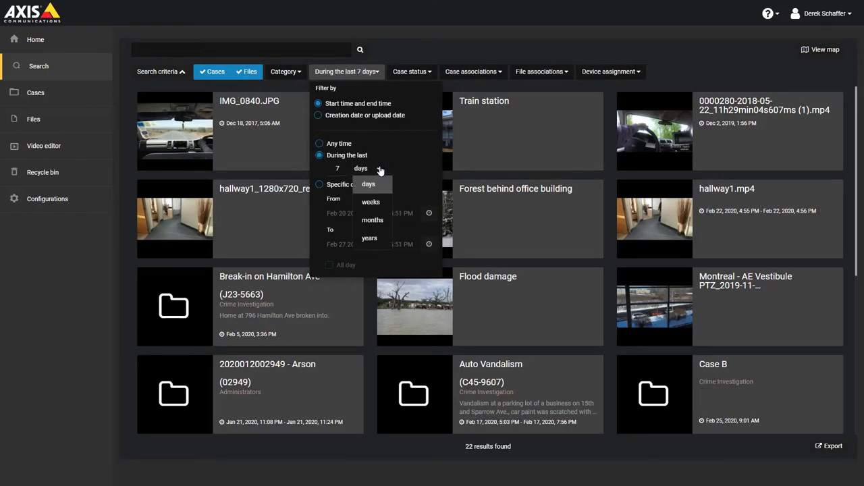
left_click(378, 168)
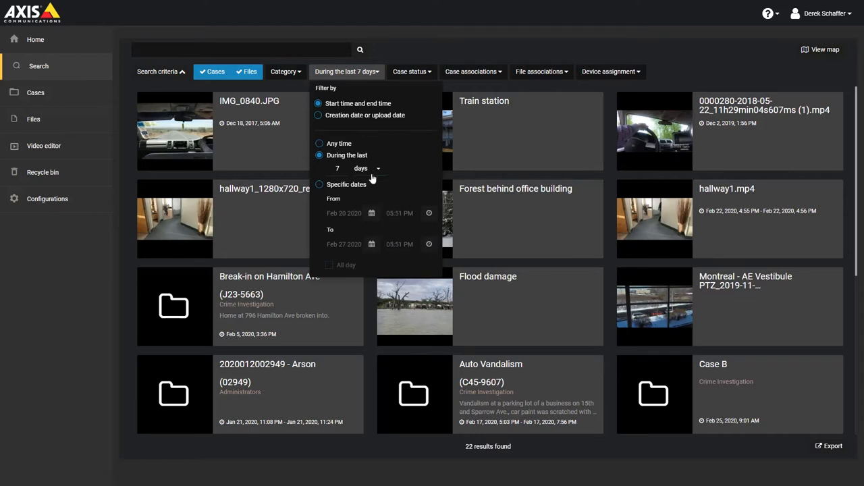
left_click(318, 184)
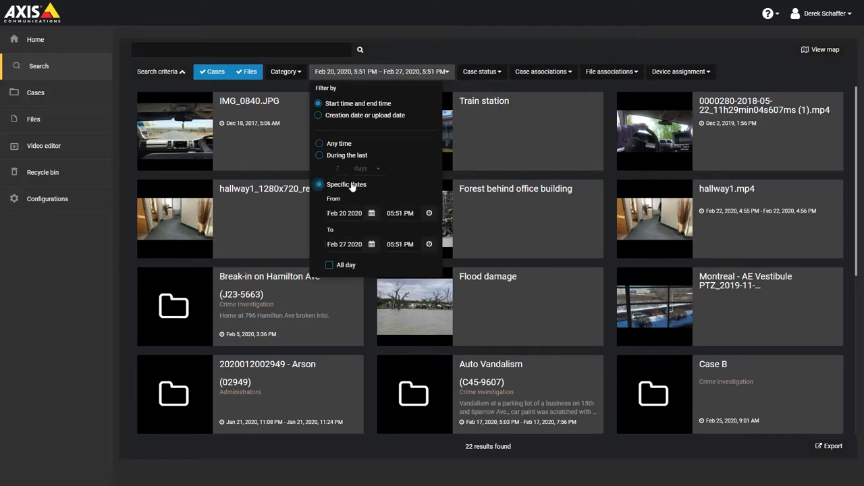
mouse_move(381, 186)
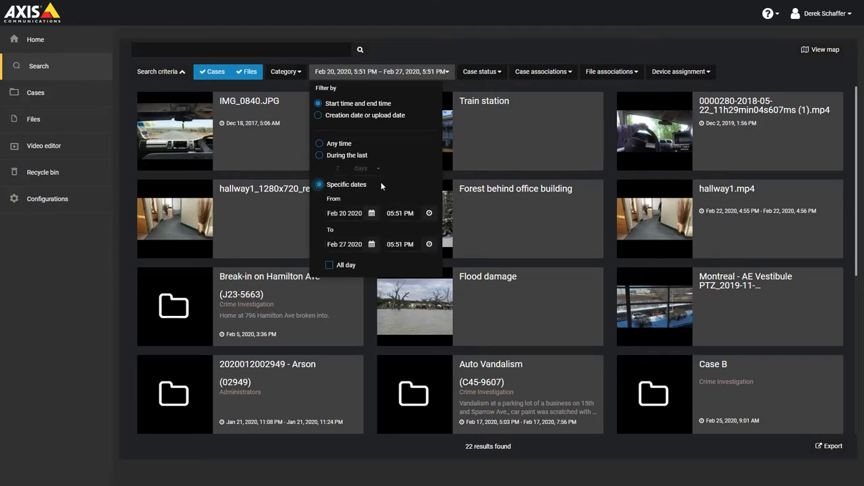
mouse_move(386, 128)
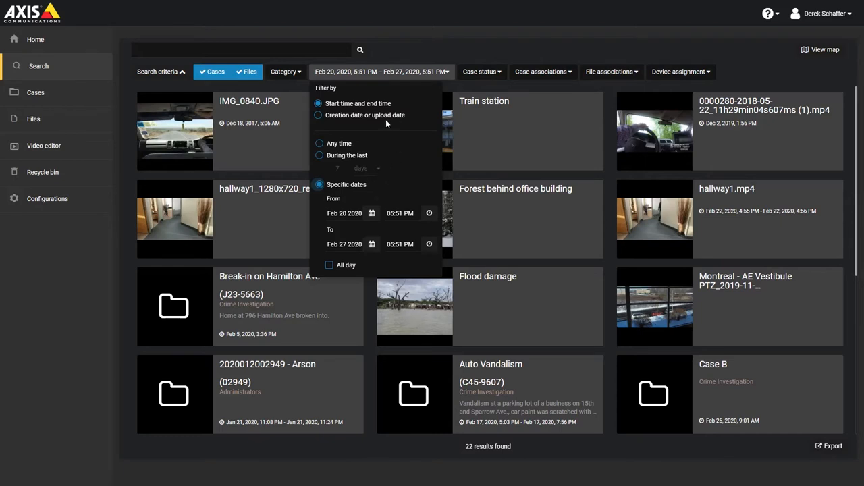
left_click(318, 115)
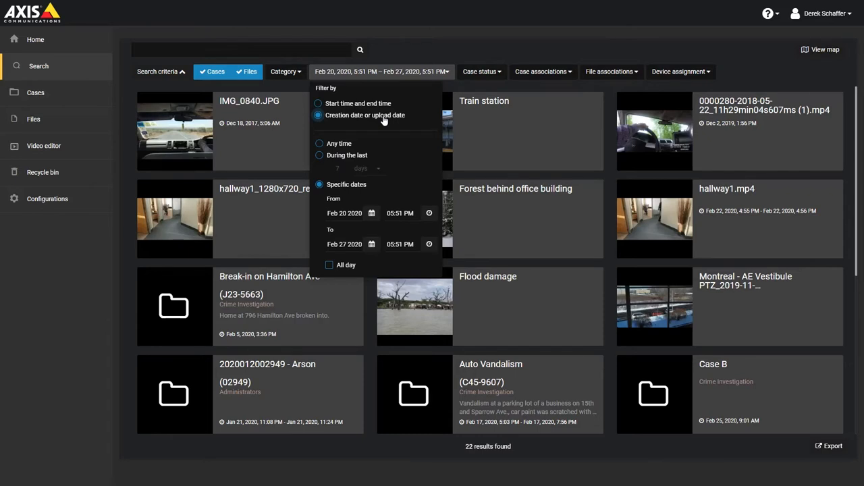
mouse_move(377, 122)
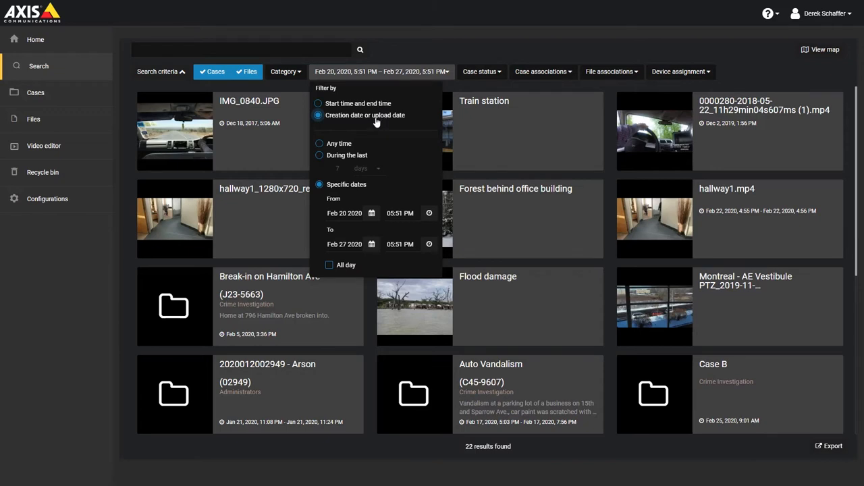
left_click(319, 143)
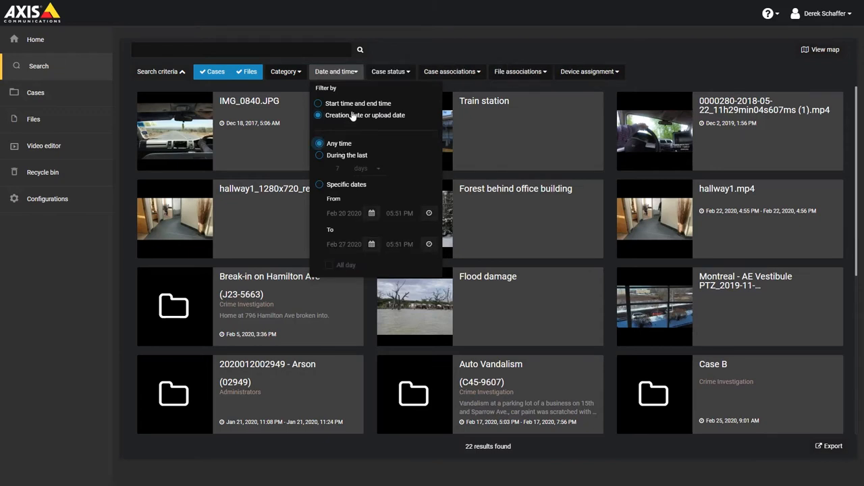
left_click(318, 103)
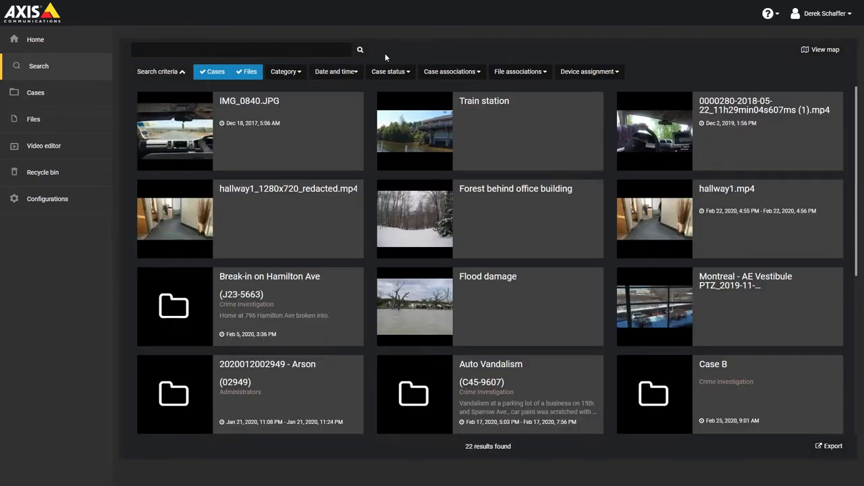
mouse_move(255, 86)
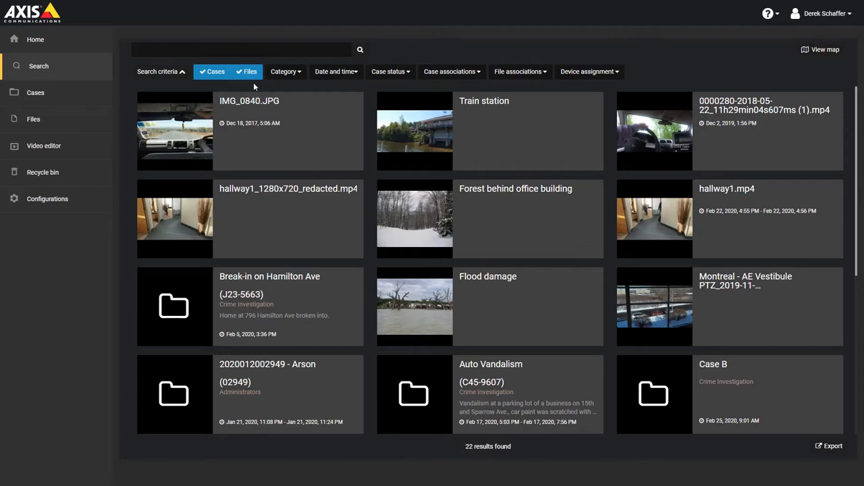
left_click(249, 72)
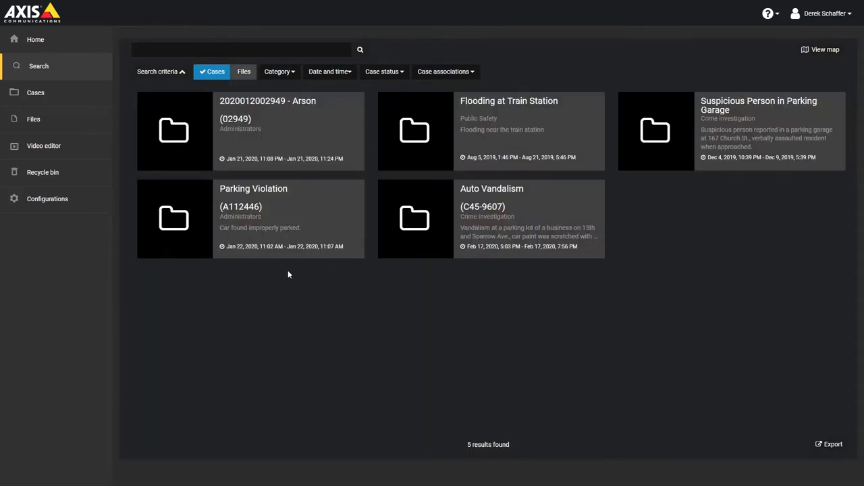
mouse_move(271, 275)
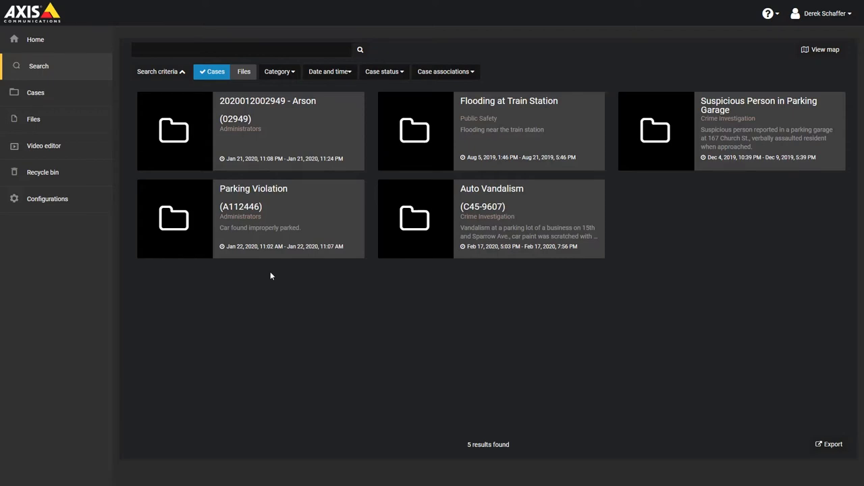
mouse_move(550, 208)
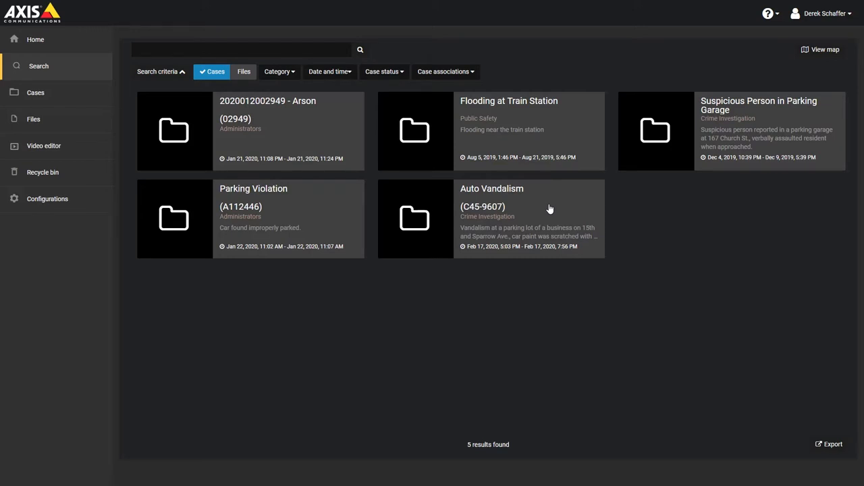
mouse_move(66, 104)
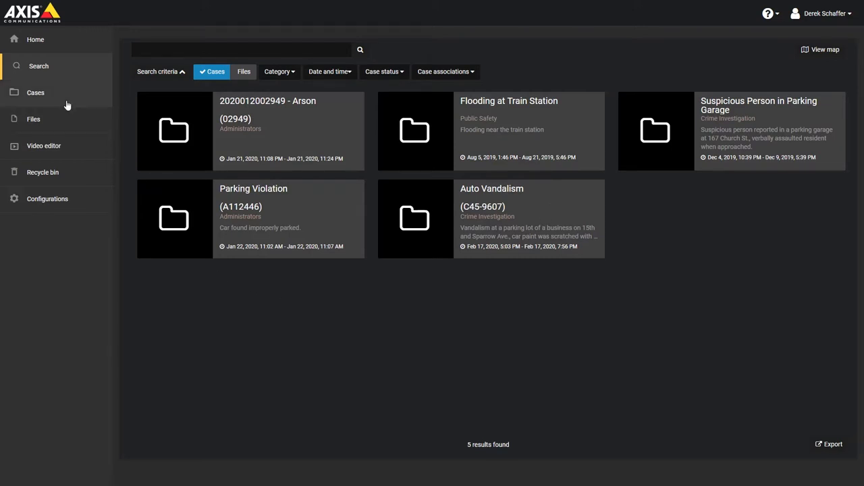
Run a blank search from the Cases area, returning all 5 cases.
left_click(35, 93)
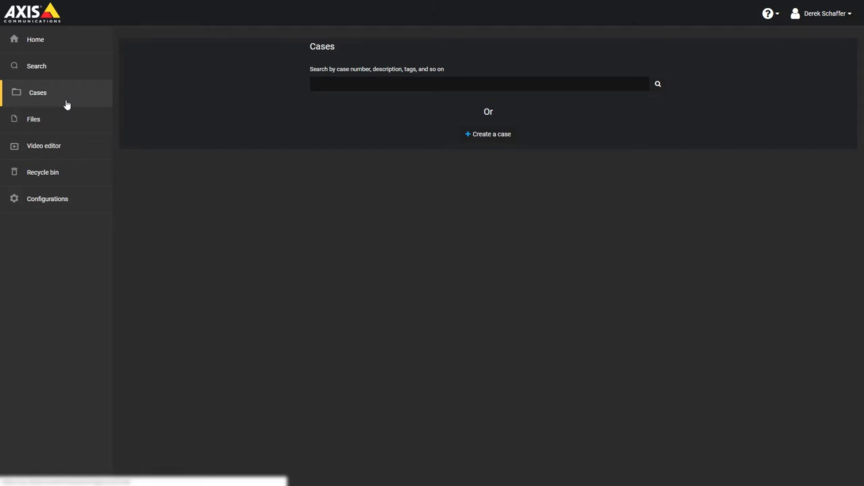
mouse_move(404, 97)
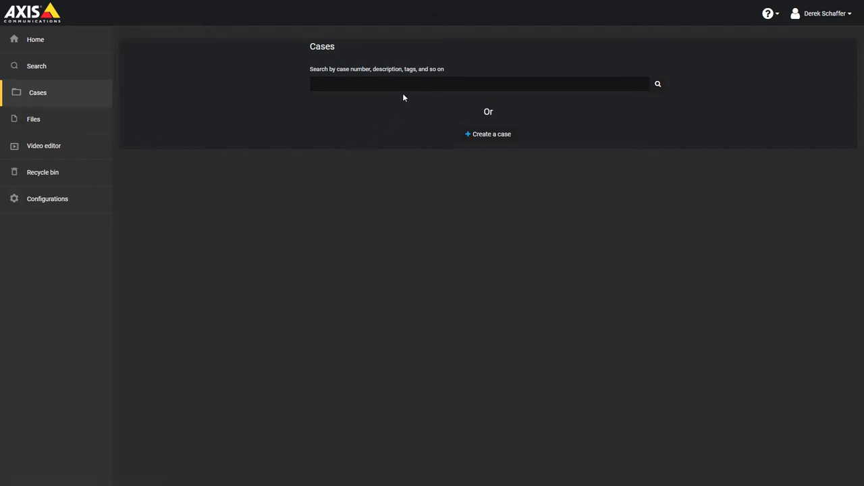
left_click(480, 84)
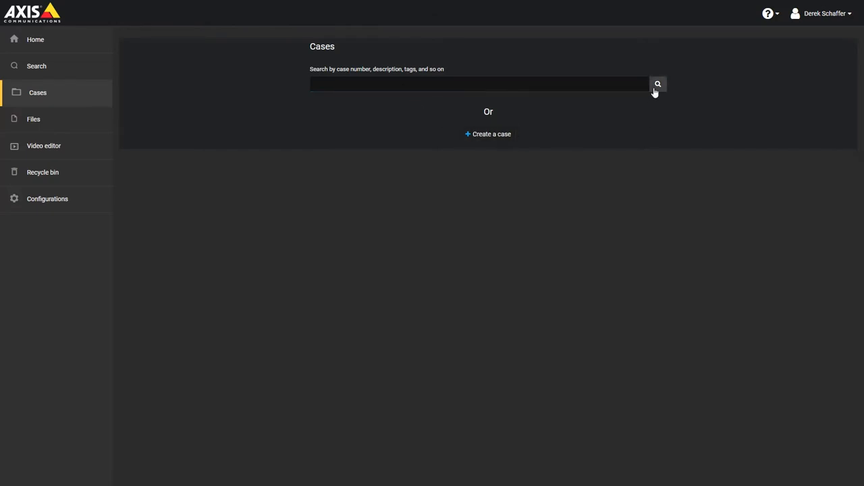
left_click(657, 83)
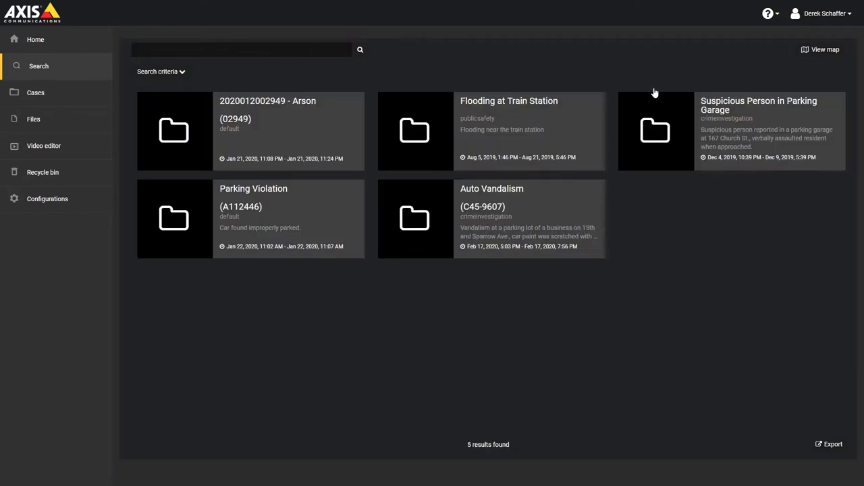
mouse_move(653, 89)
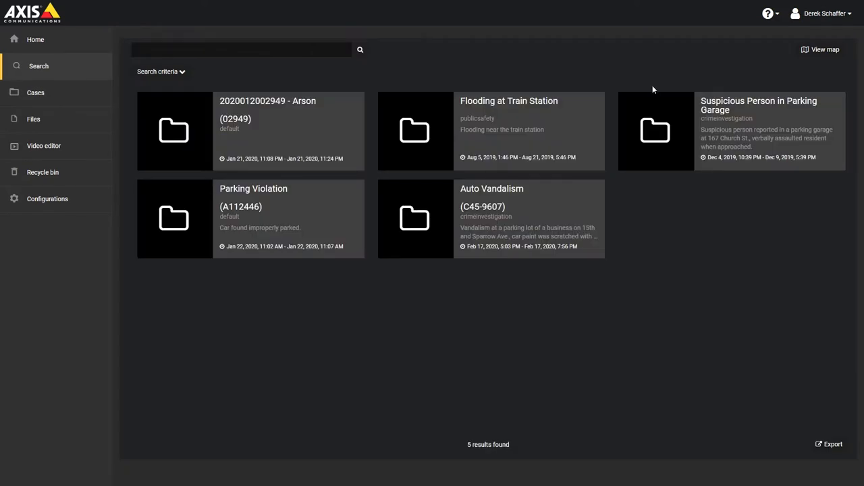
mouse_move(639, 180)
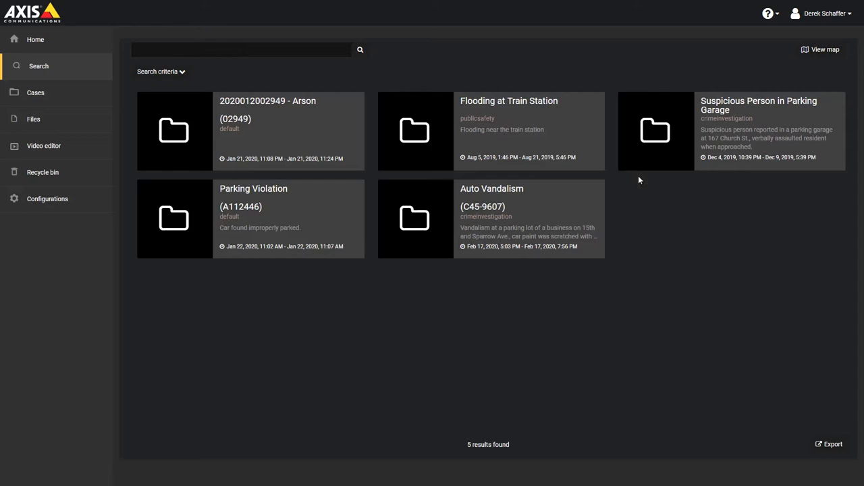
Open the Auto Vandalism case card to view its details, permissions and files.
left_click(491, 218)
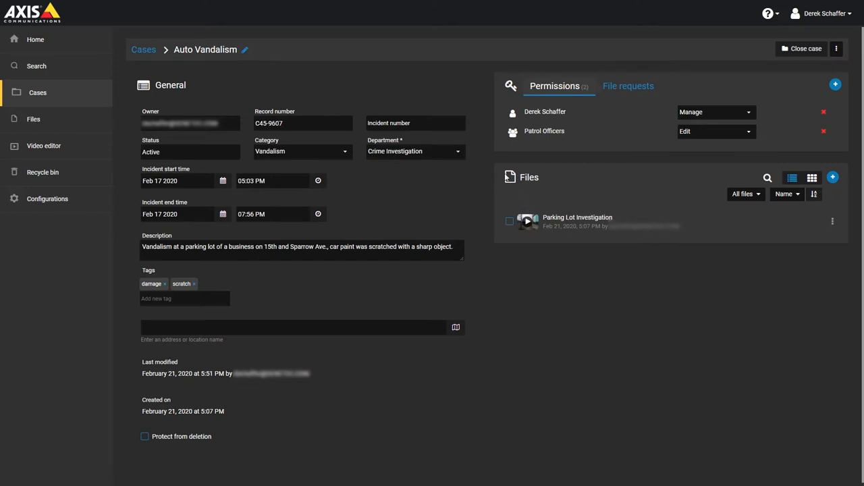
mouse_move(248, 66)
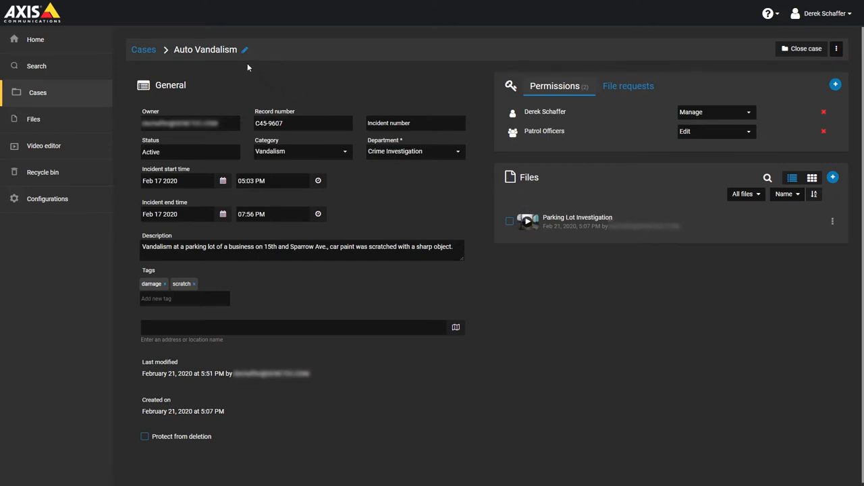
mouse_move(802, 80)
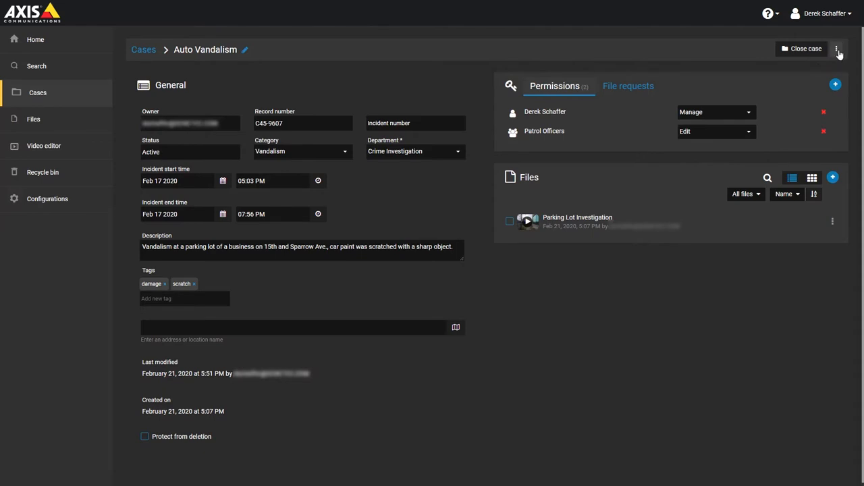
left_click(837, 48)
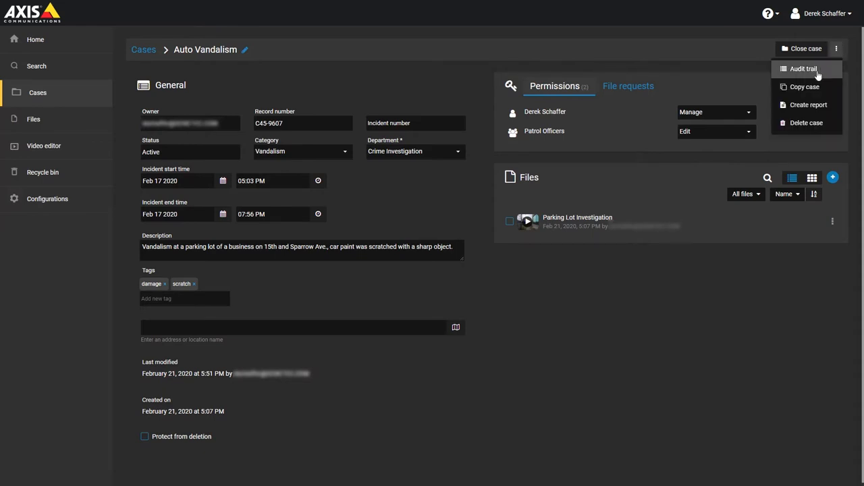
mouse_move(806, 122)
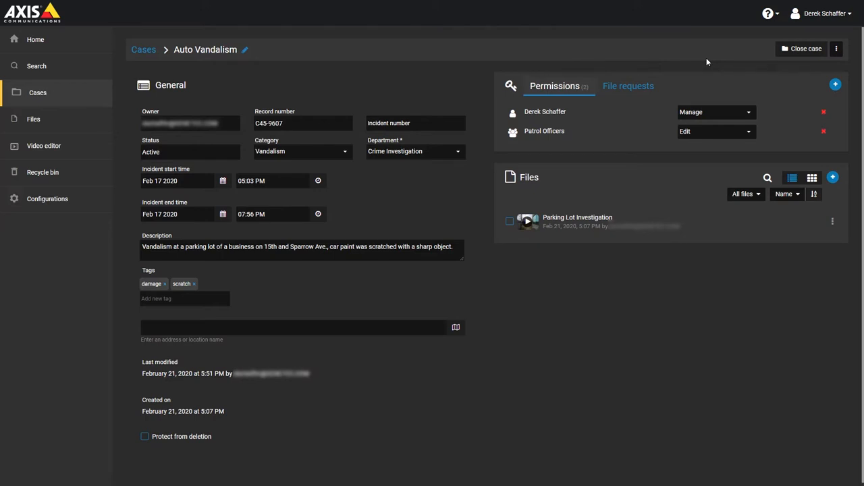
mouse_move(723, 123)
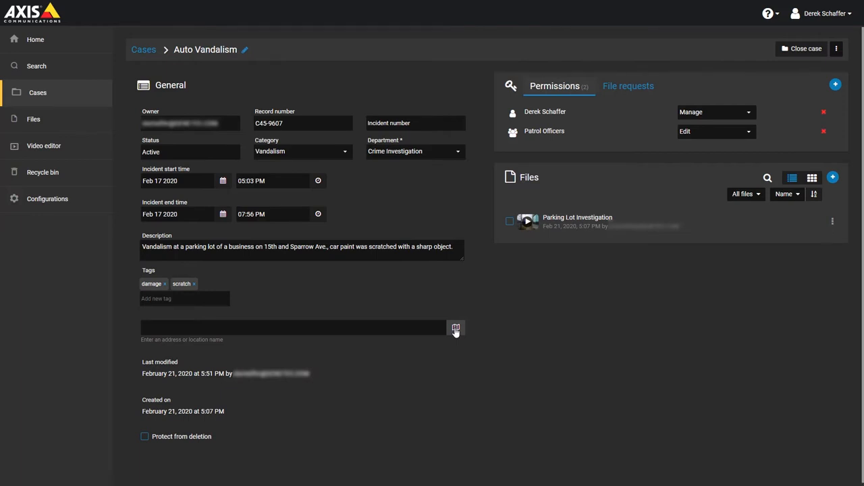
Drop a location map pin on Avenue Dawson, Dorval for the incident.
left_click(455, 328)
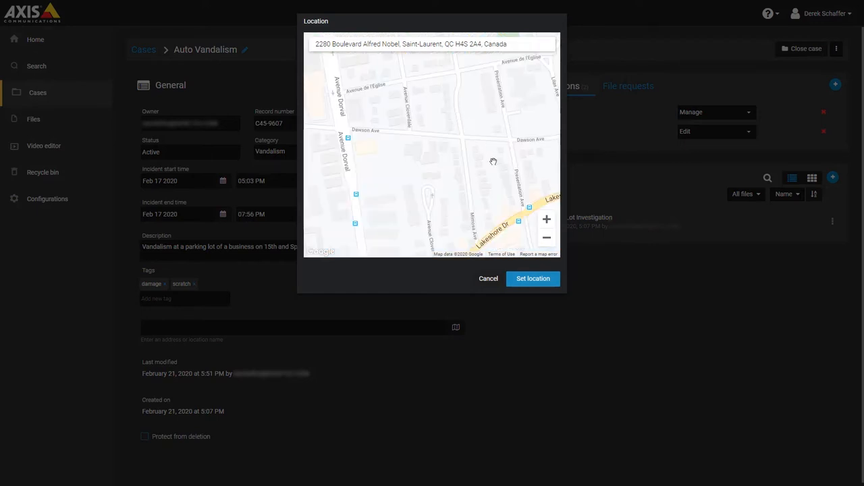
left_click(546, 219)
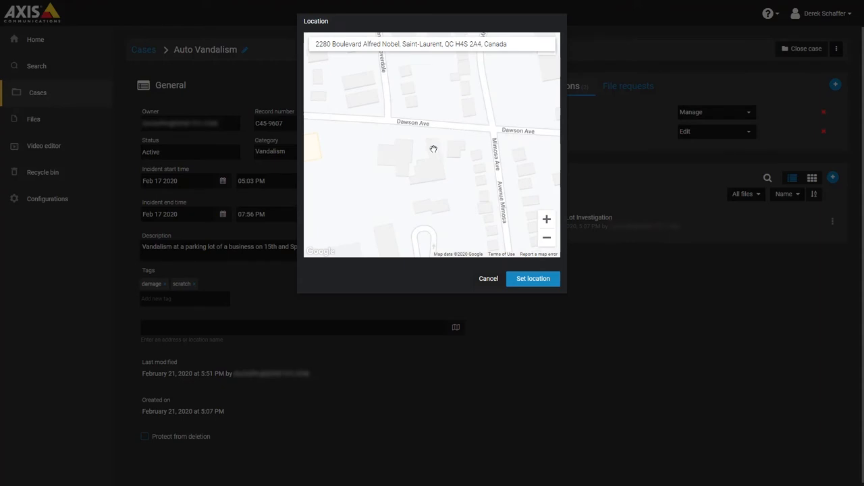
left_click(431, 147)
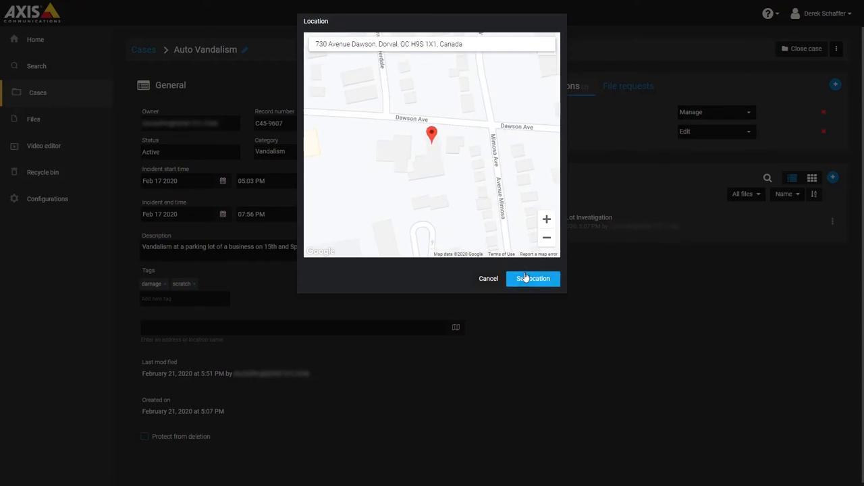
Apply 730 Avenue Dawson, Dorval as the location and enable Protect from deletion.
left_click(533, 279)
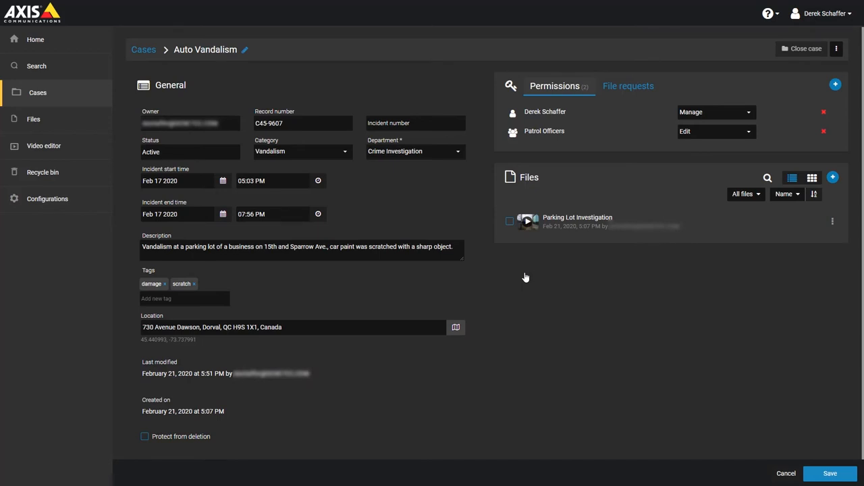
mouse_move(362, 409)
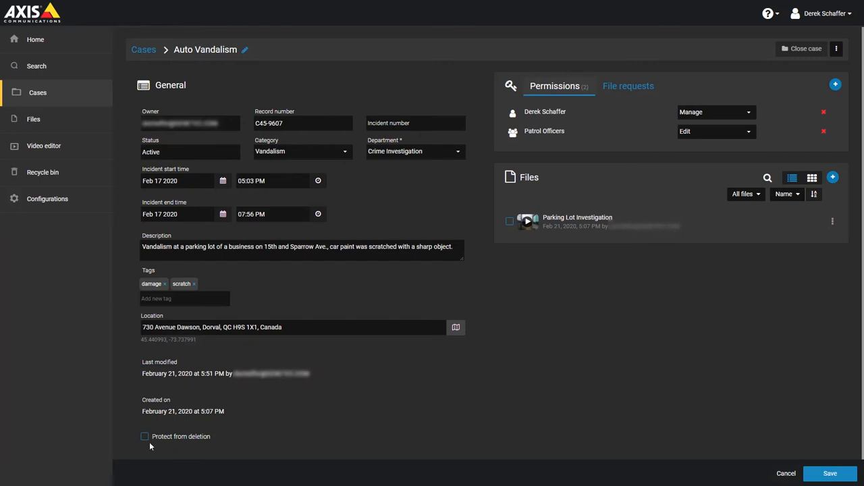
left_click(144, 436)
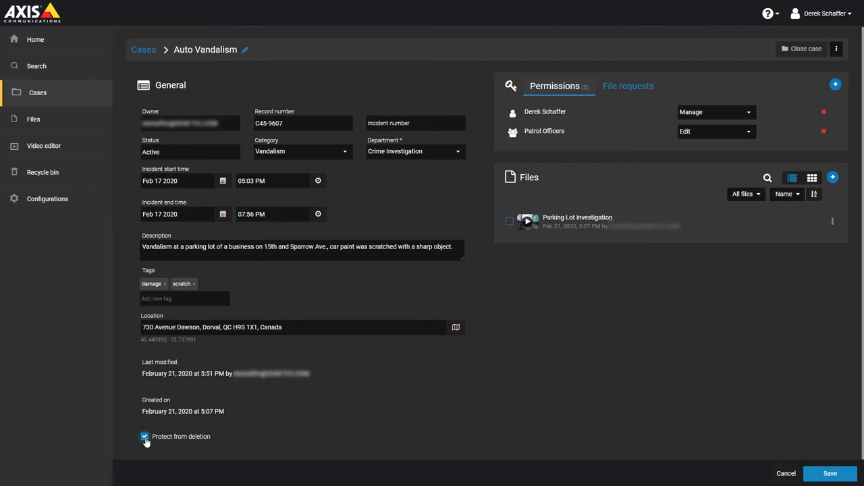
mouse_move(792, 299)
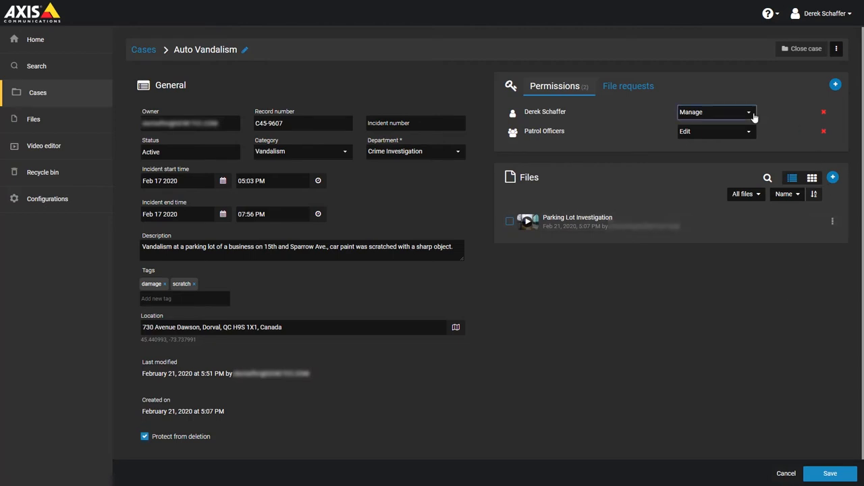
left_click(714, 112)
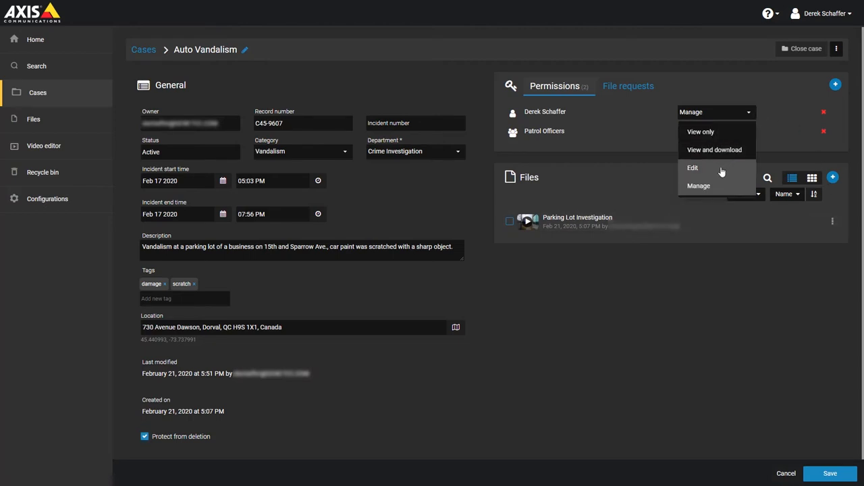
left_click(692, 167)
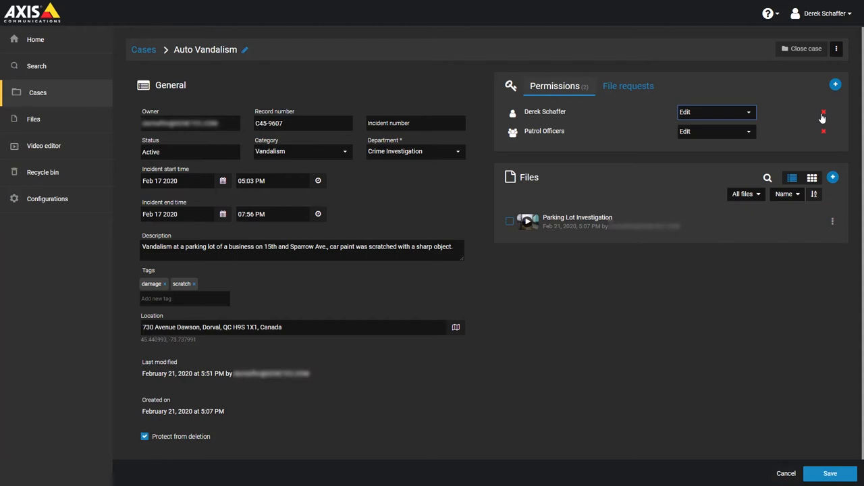
mouse_move(822, 158)
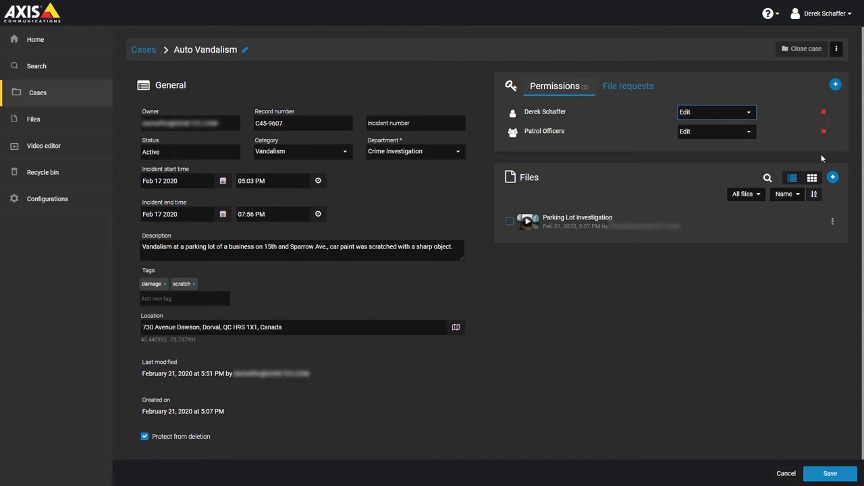
mouse_move(680, 188)
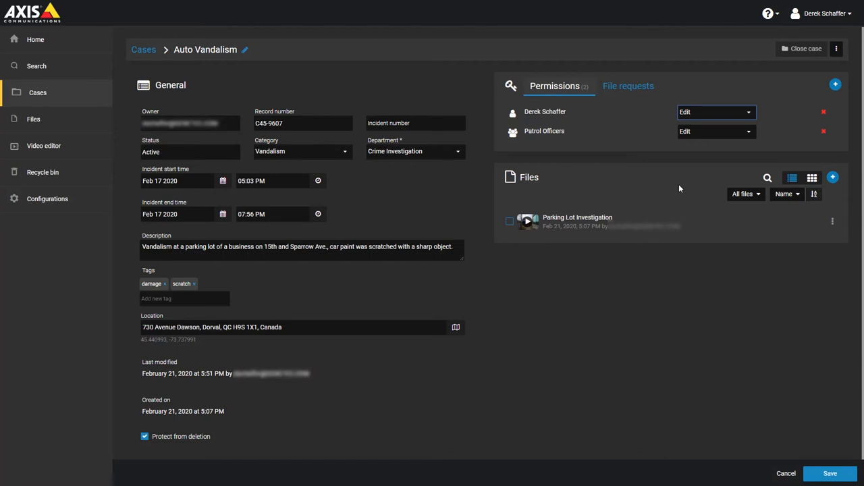
mouse_move(808, 235)
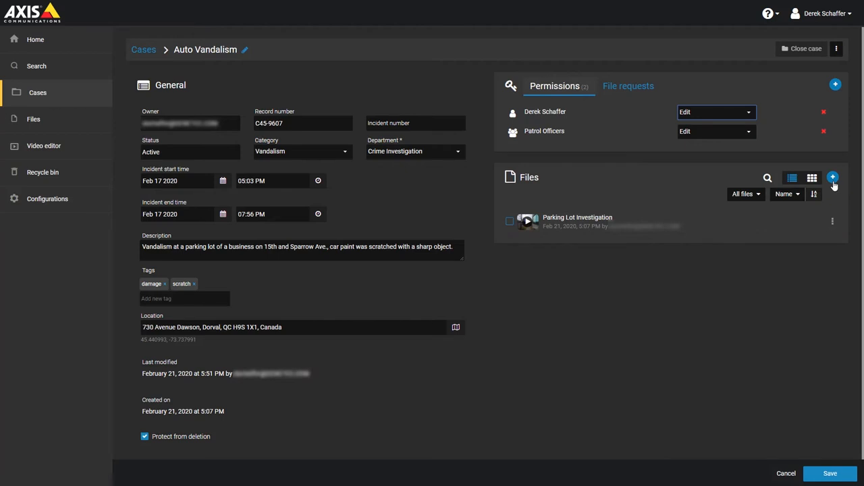
Select both case file thumbnails, including Parking Lot Investigation.
left_click(832, 221)
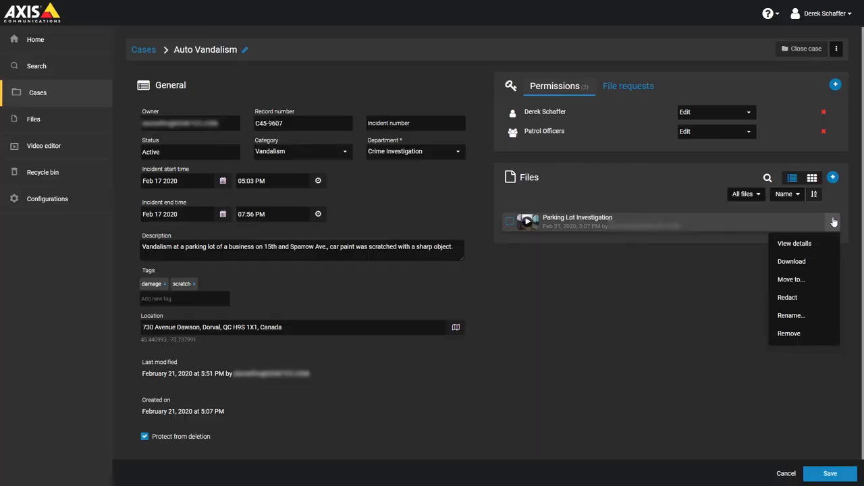
left_click(812, 177)
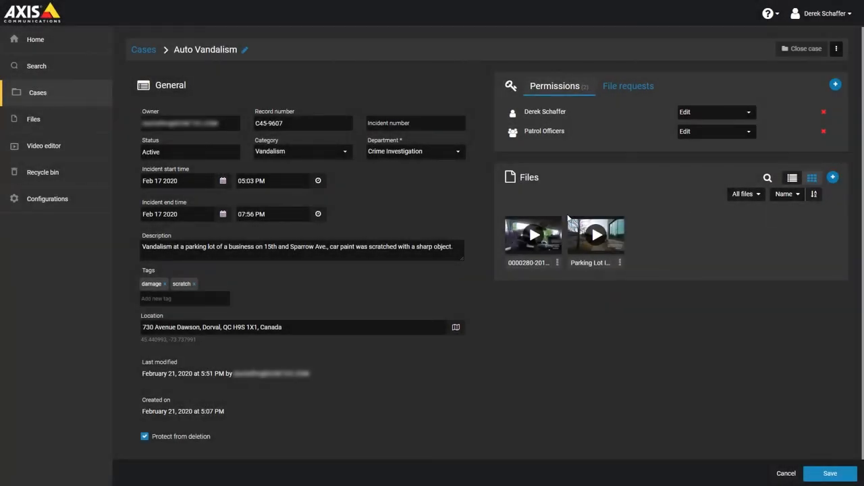
left_click(533, 234)
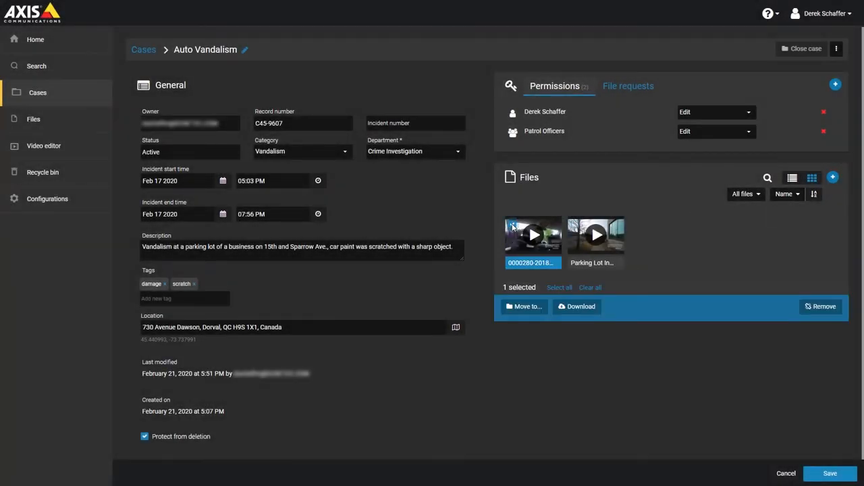
left_click(595, 234)
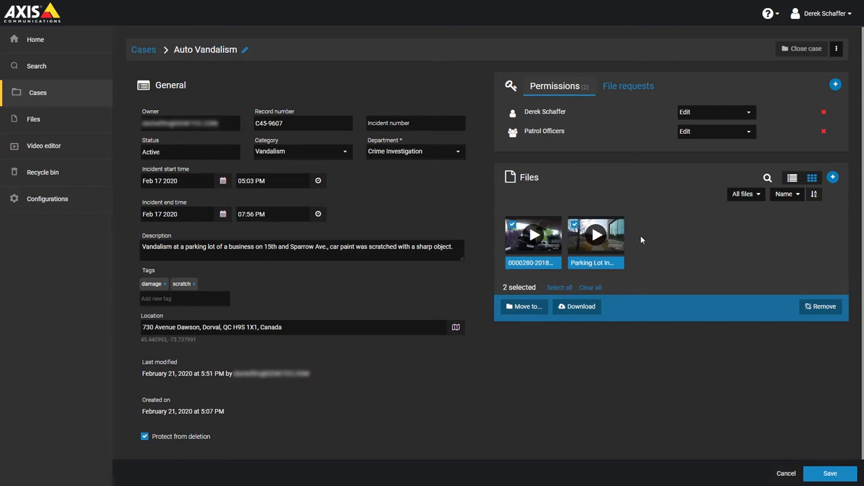
mouse_move(614, 324)
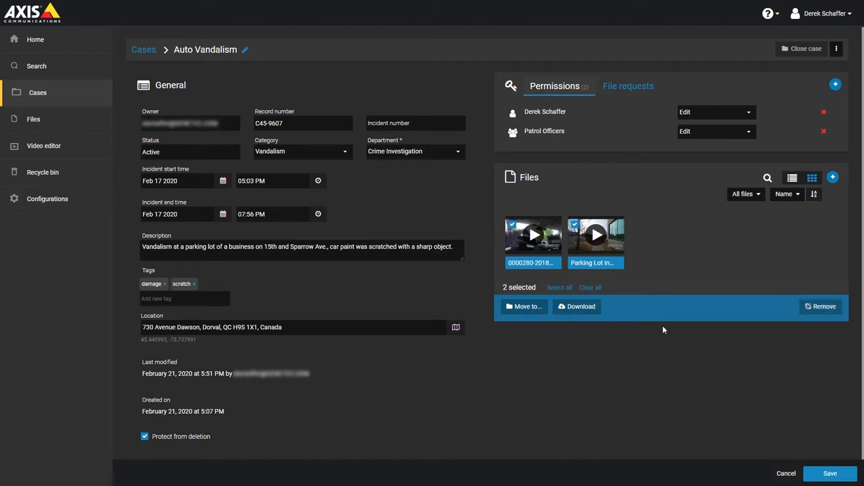
mouse_move(596, 234)
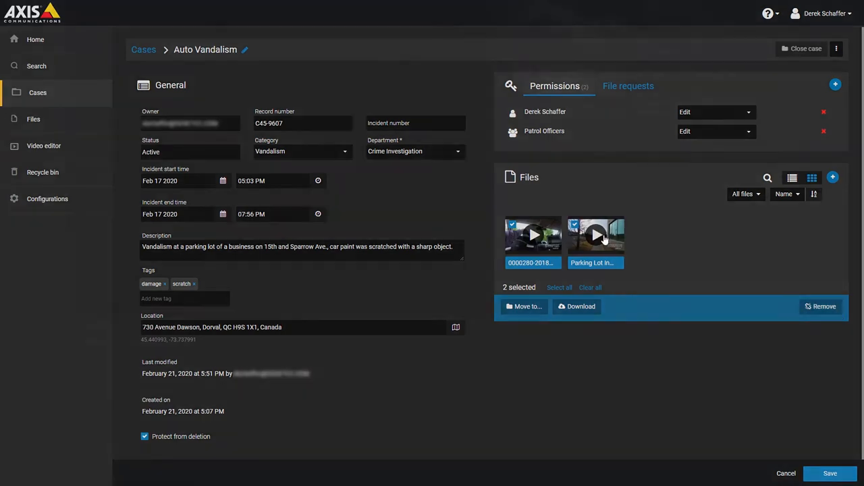
Play the Parking Lot Investigation video in the viewer with its GPS map.
left_click(596, 235)
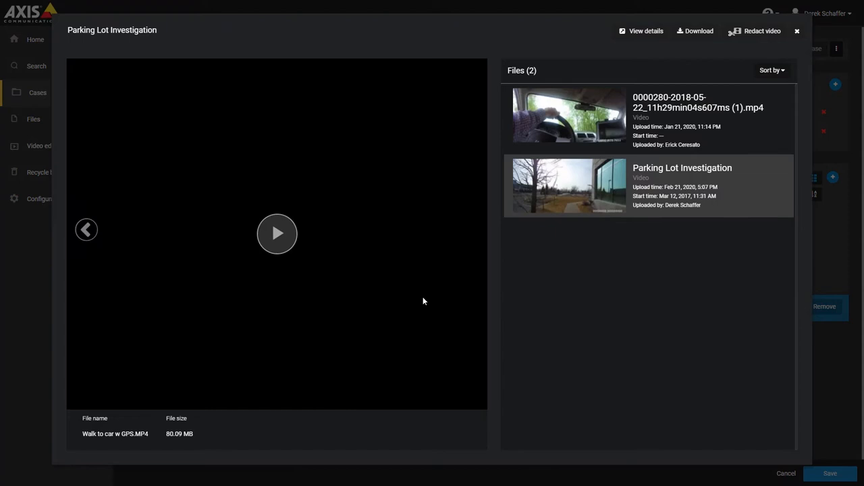
left_click(277, 233)
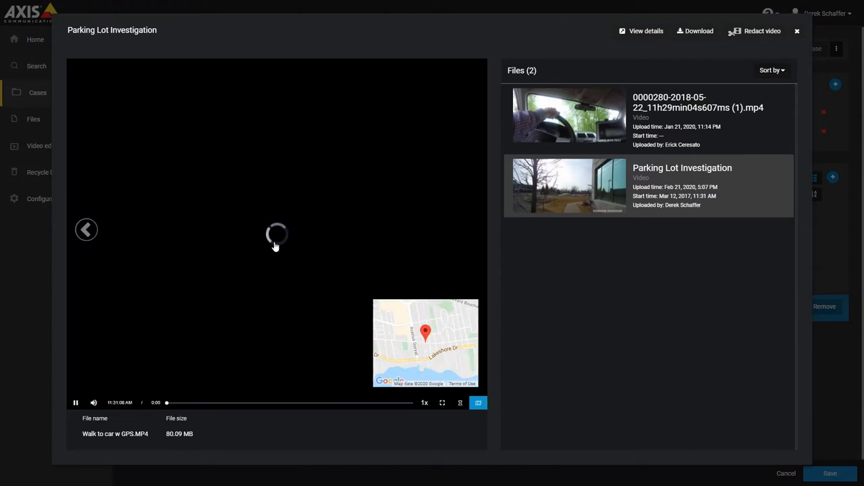
left_click(796, 31)
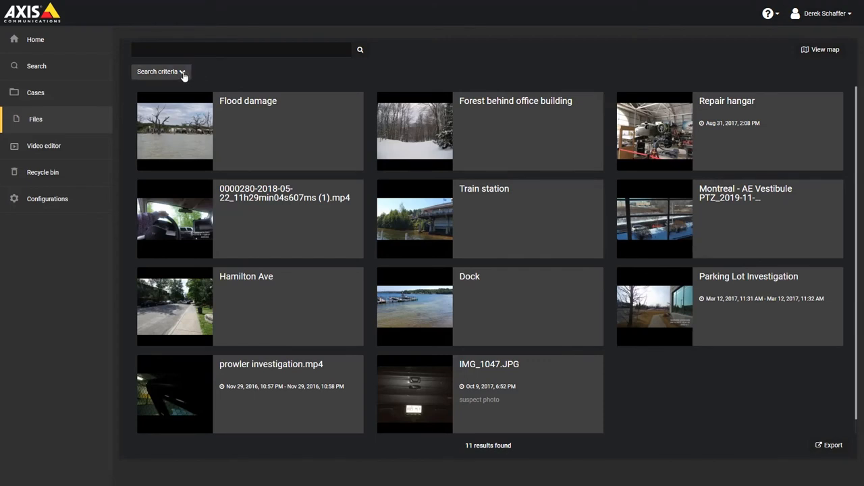
Expand the file search filters and open the Flood damage image.
left_click(160, 72)
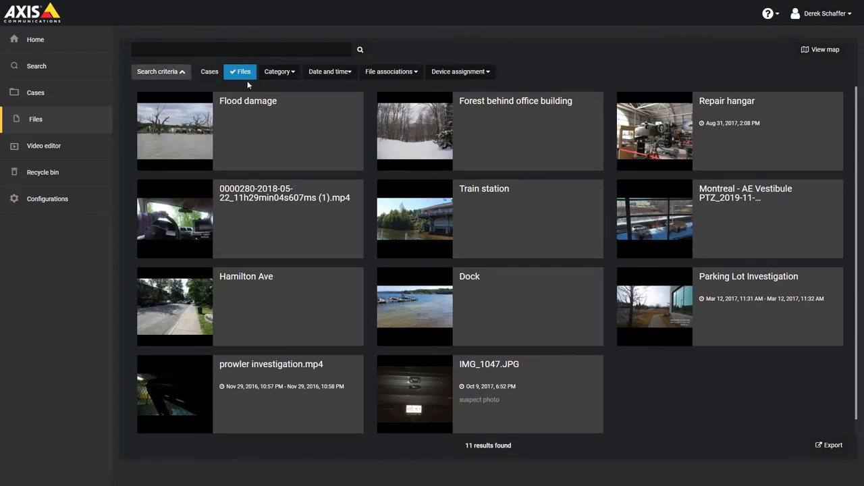
mouse_move(218, 124)
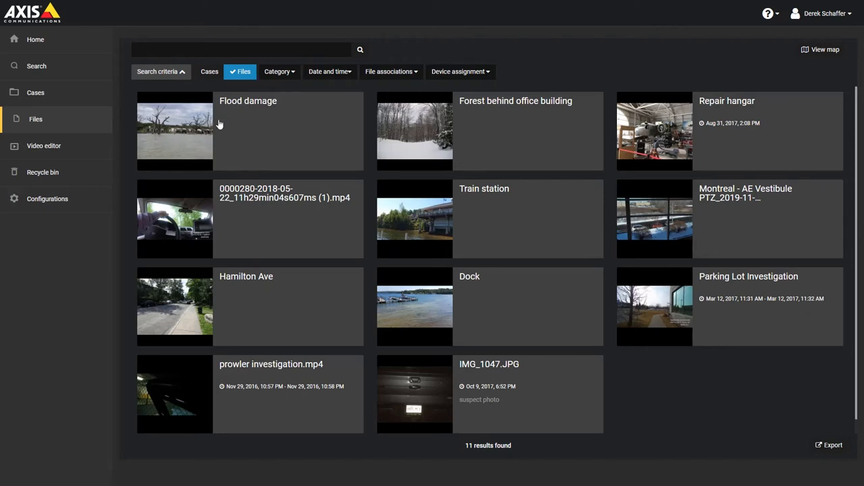
mouse_move(191, 137)
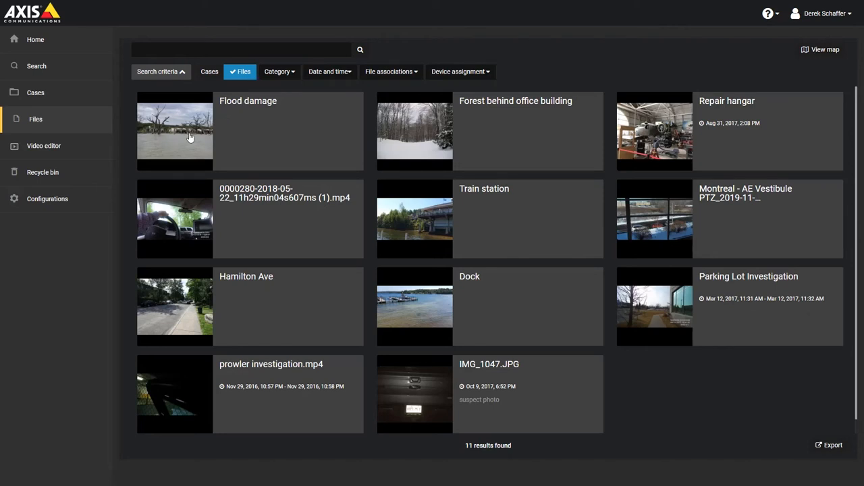
left_click(174, 131)
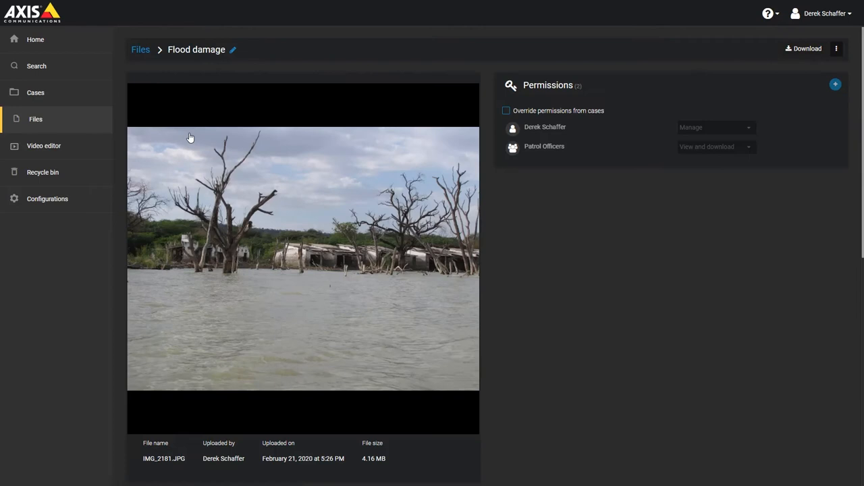
mouse_move(261, 118)
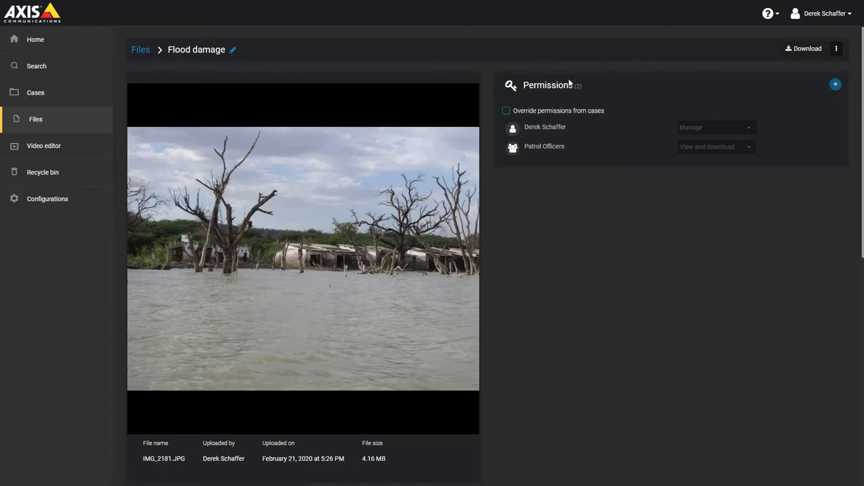
mouse_move(803, 49)
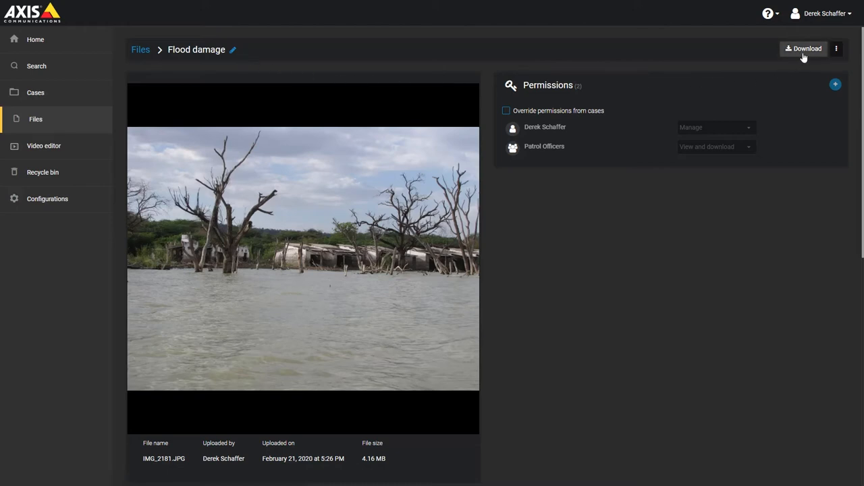
Download the Flood damage image file.
left_click(836, 49)
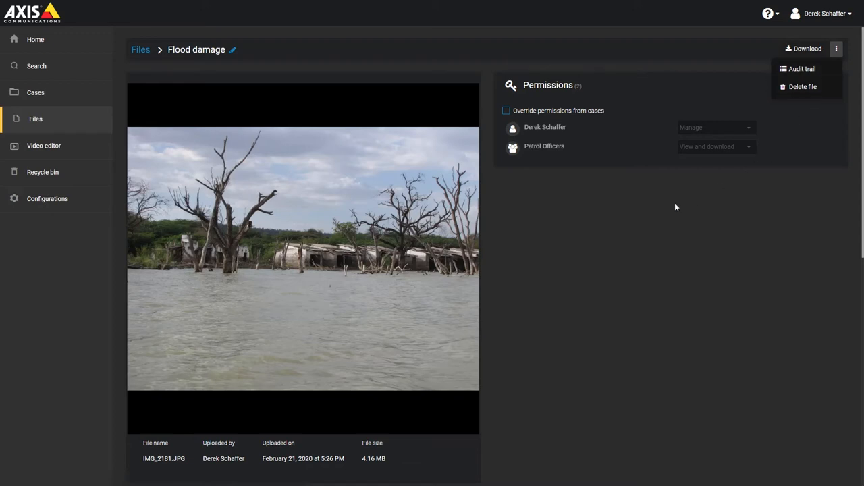
mouse_move(444, 246)
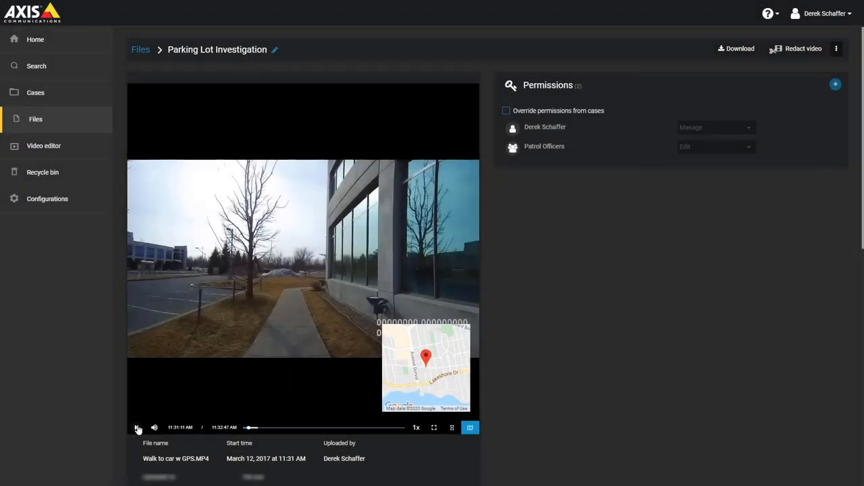
left_click(137, 428)
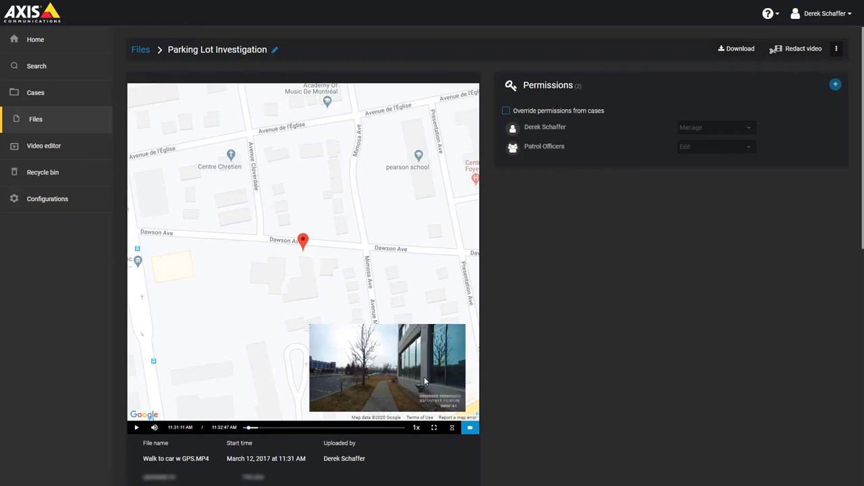
left_click(469, 427)
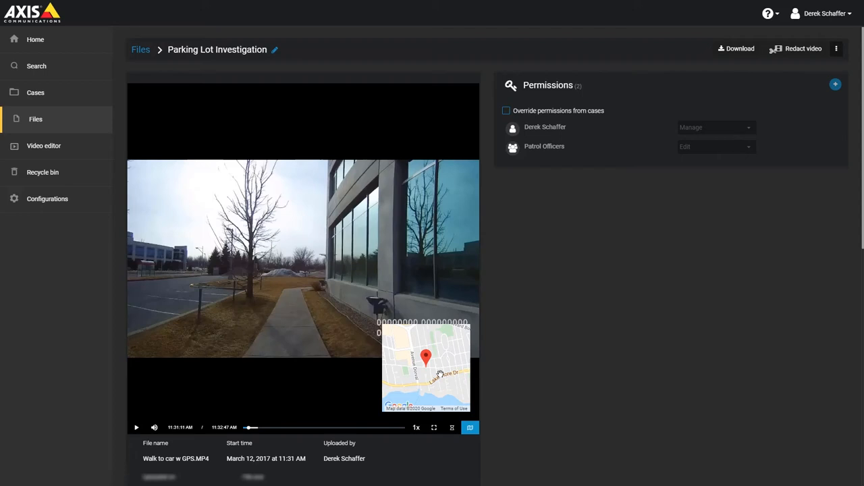
scroll("down", 3)
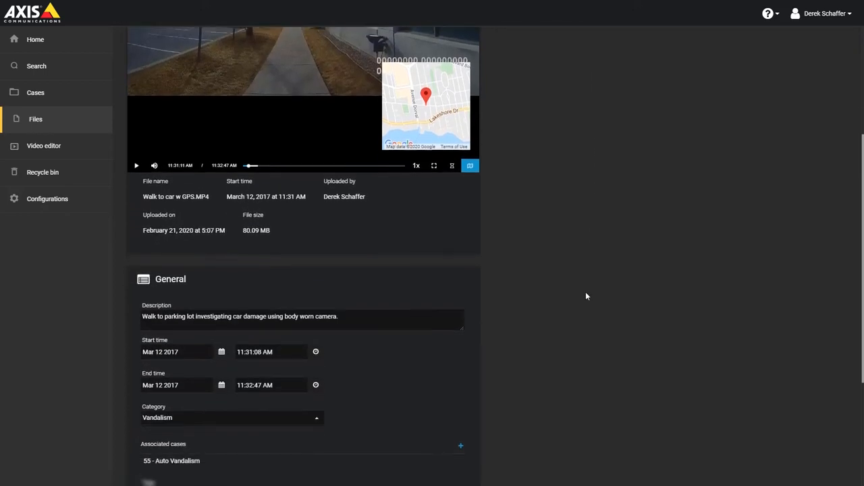
scroll("down", 3)
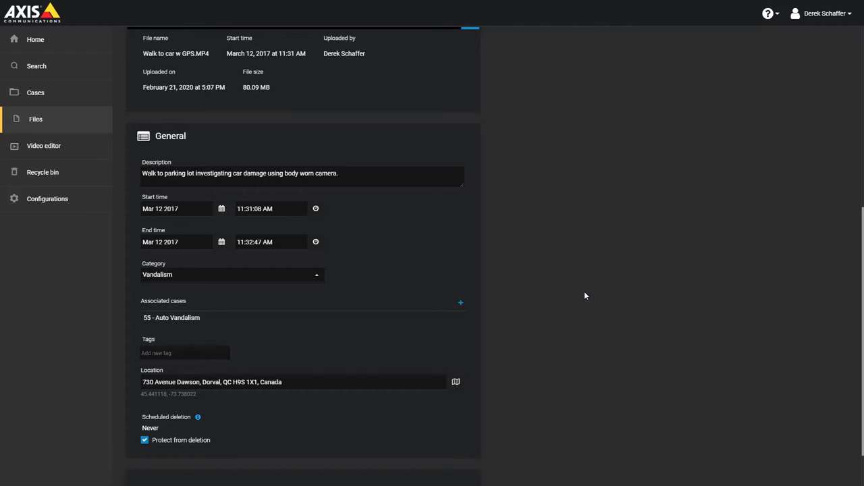
mouse_move(468, 440)
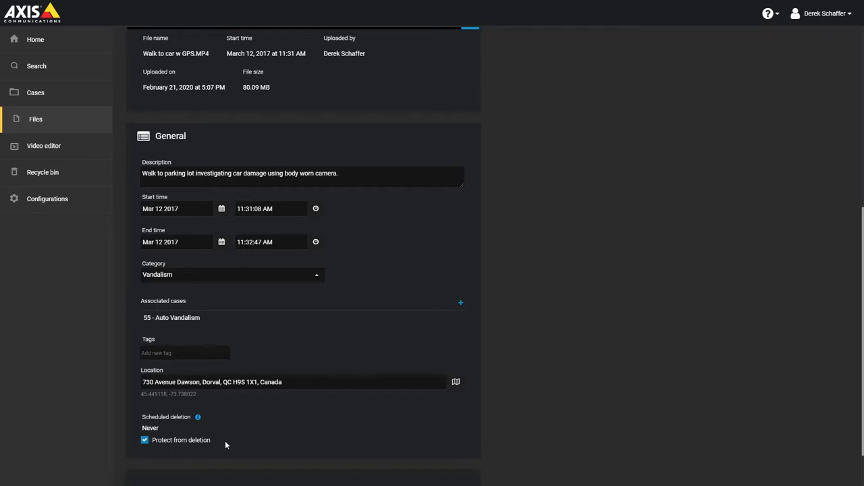
mouse_move(569, 332)
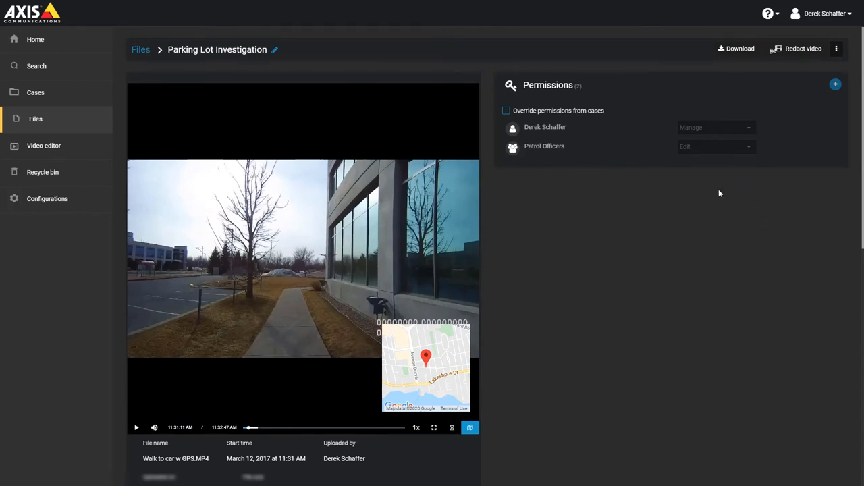
mouse_move(490, 184)
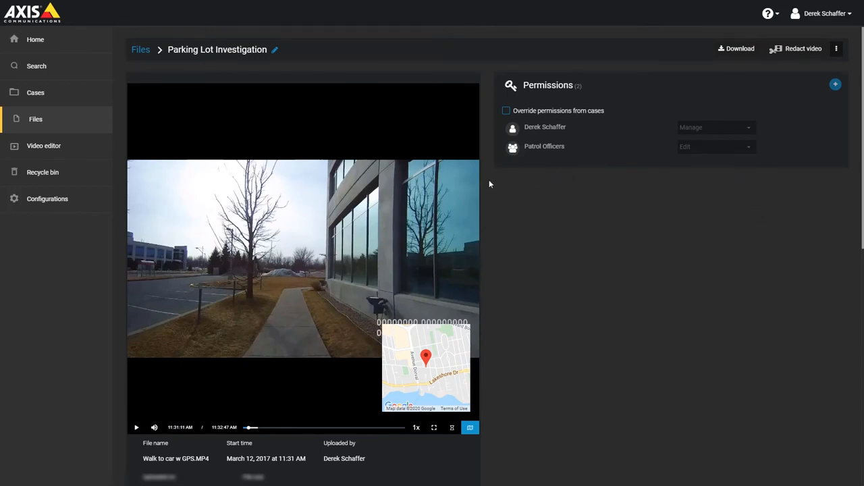
Override the file's case permissions, view Patrol Officers access levels, then open the recycle bin.
left_click(506, 110)
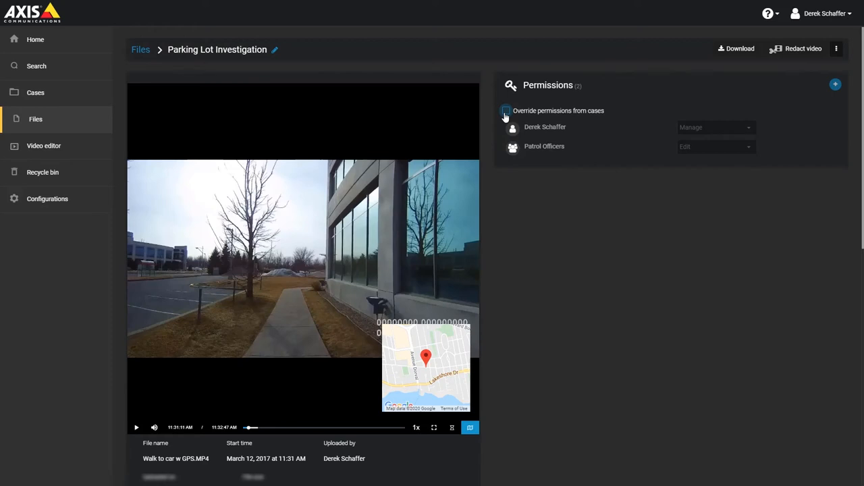
left_click(506, 111)
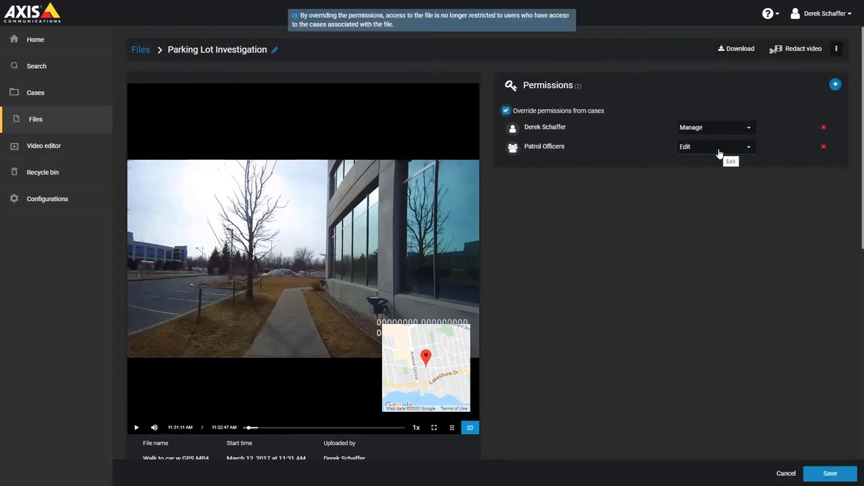
left_click(714, 146)
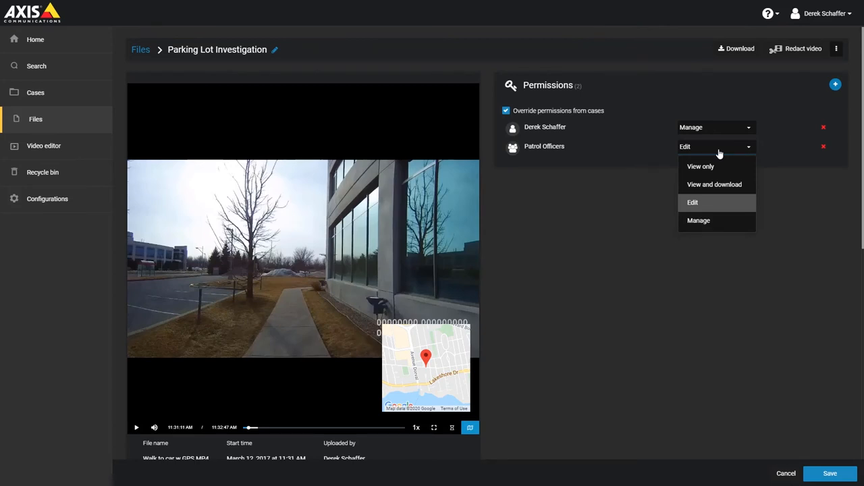
left_click(44, 172)
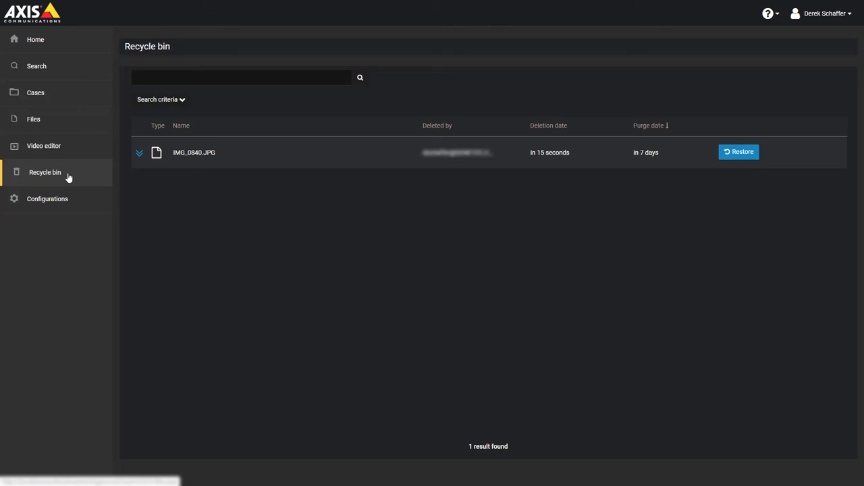
mouse_move(197, 103)
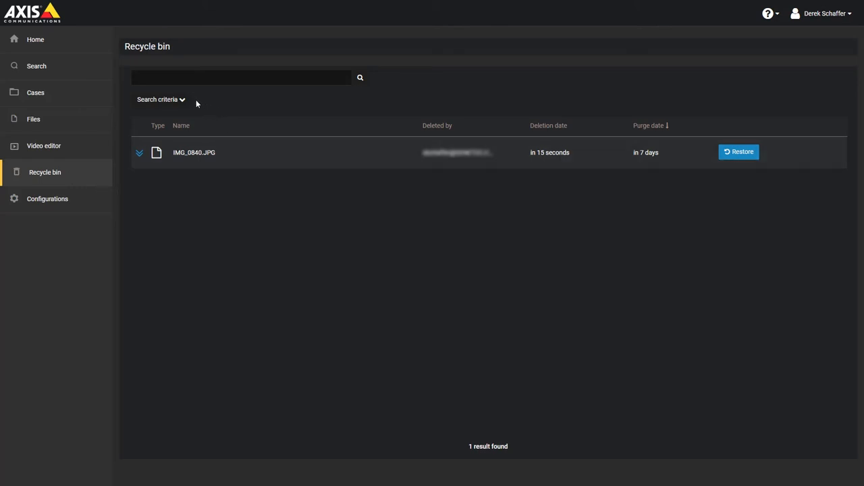
Expand the recycle bin's search criteria to show the Cases, Files, deletion date and deleted-by filters.
left_click(161, 99)
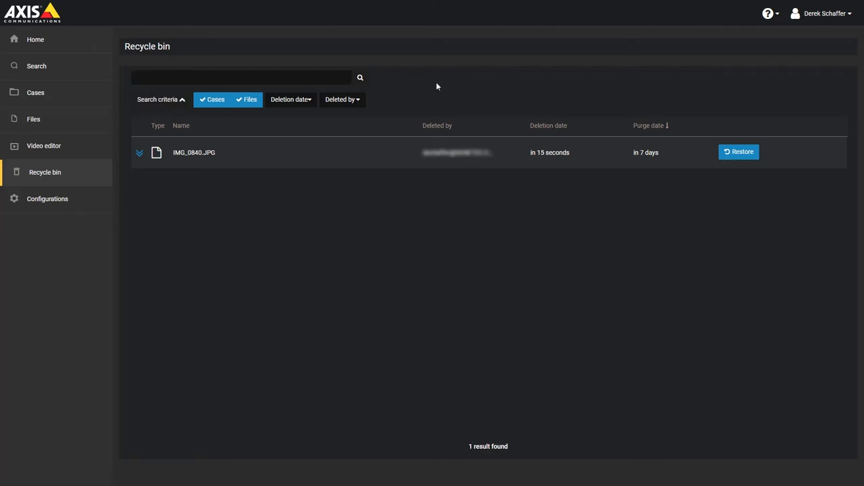
mouse_move(714, 155)
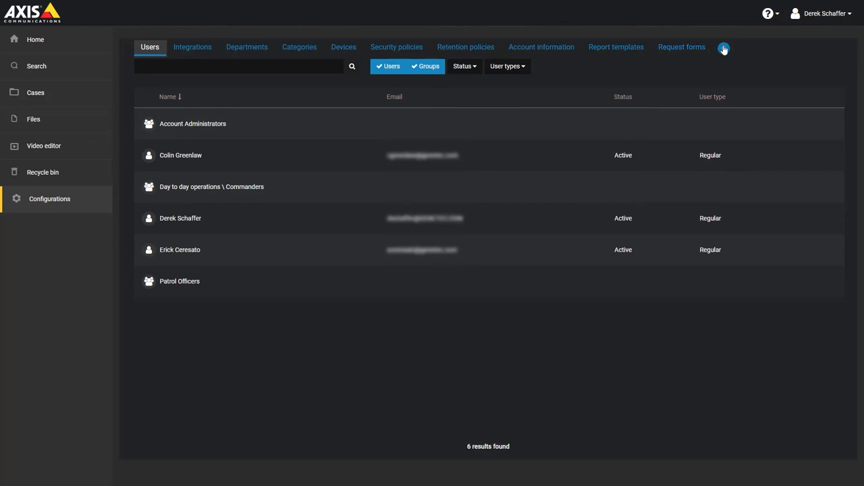
Turn the Users filter back on and open Derek Schaffer's own user profile.
left_click(723, 48)
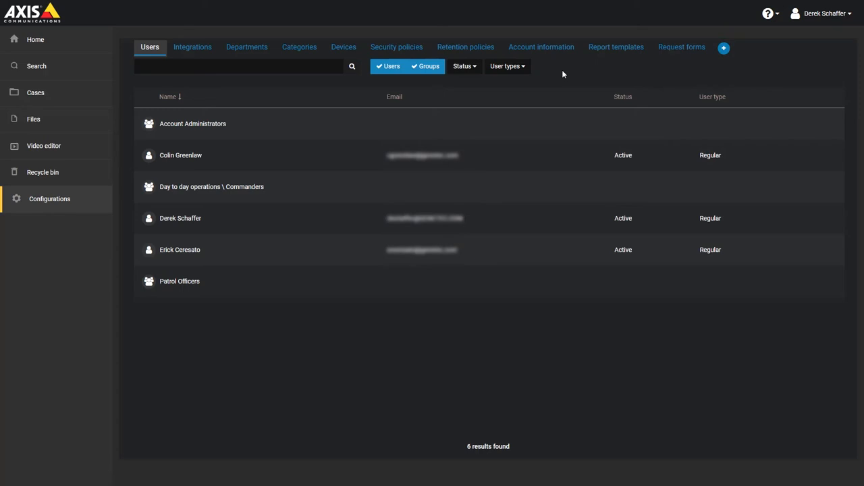
mouse_move(439, 77)
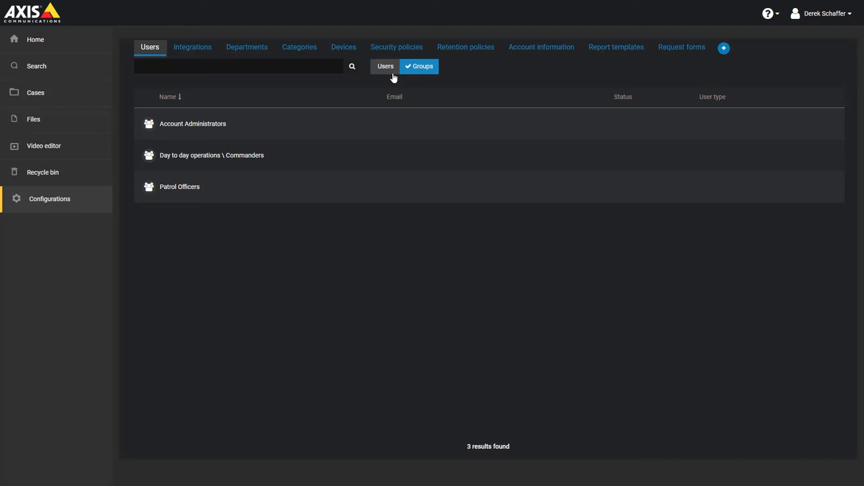
left_click(385, 67)
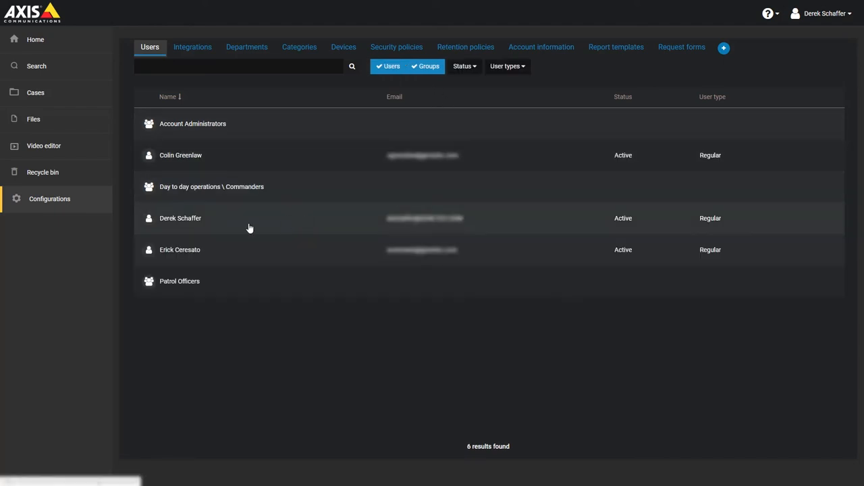
left_click(180, 218)
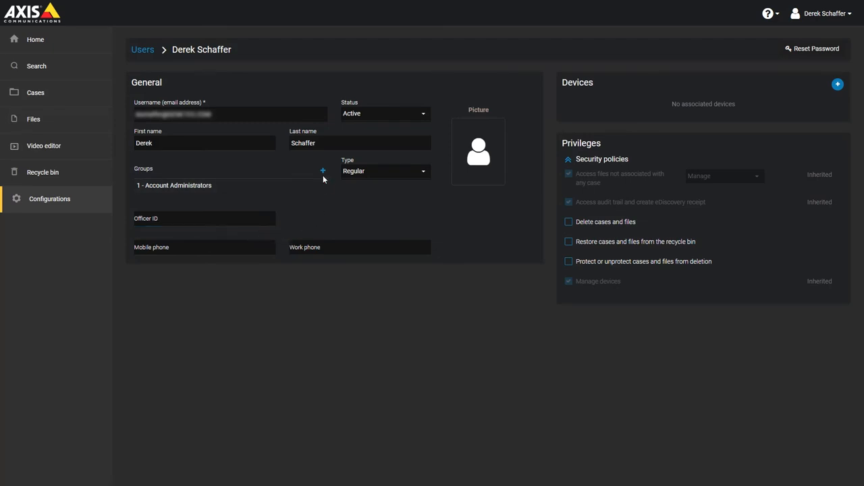
Add the Day to day operations \ Commanders group to Derek, remove it, and return to the list.
left_click(323, 170)
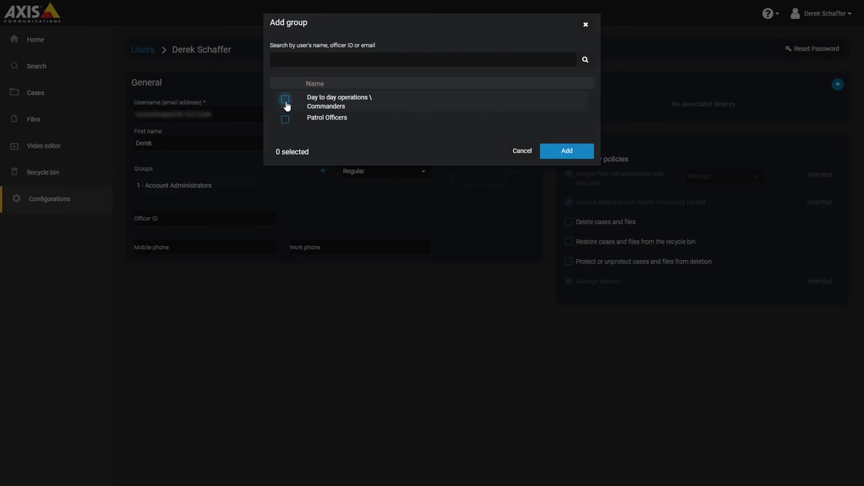
left_click(284, 99)
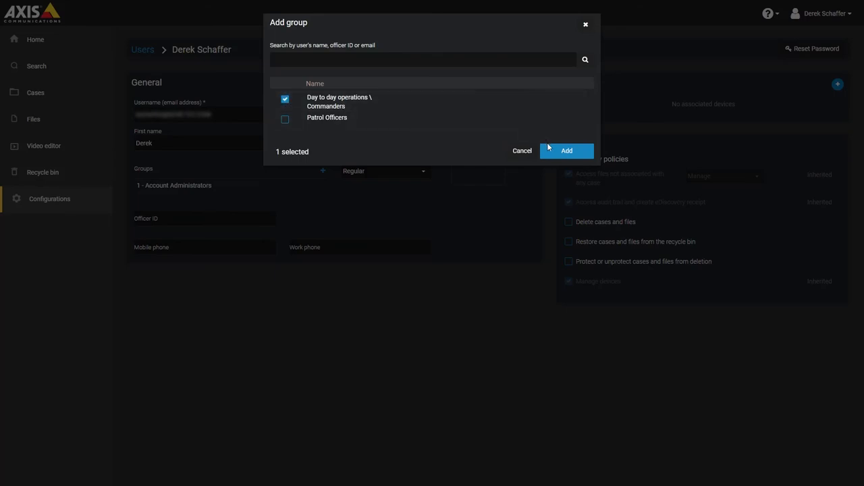
left_click(566, 151)
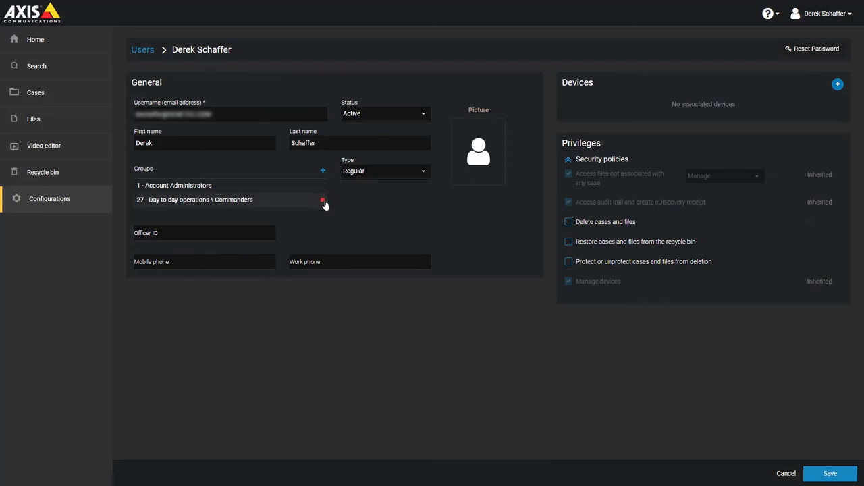
left_click(324, 199)
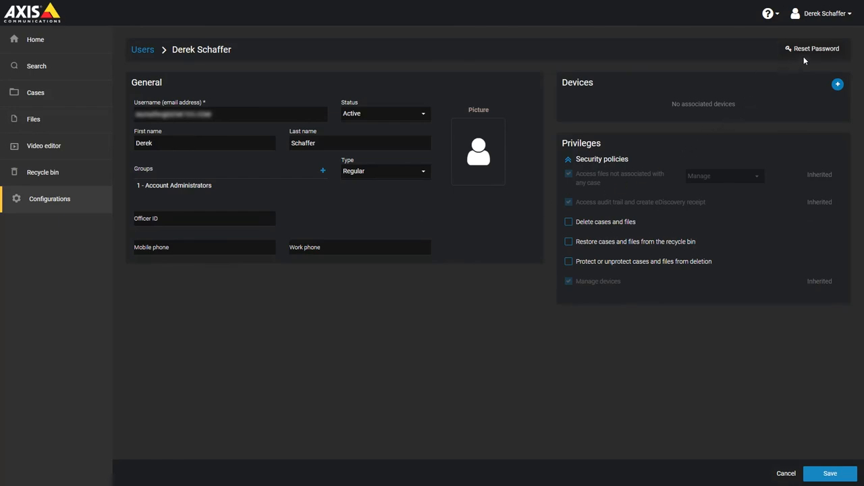
mouse_move(812, 48)
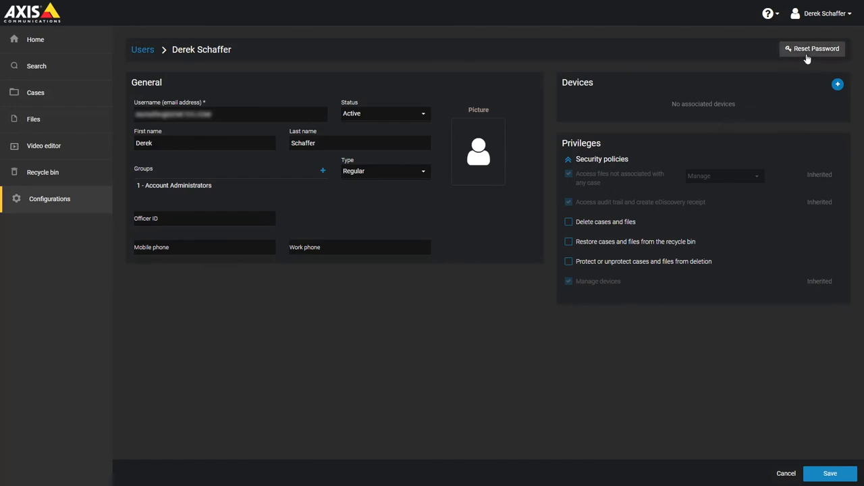
left_click(142, 49)
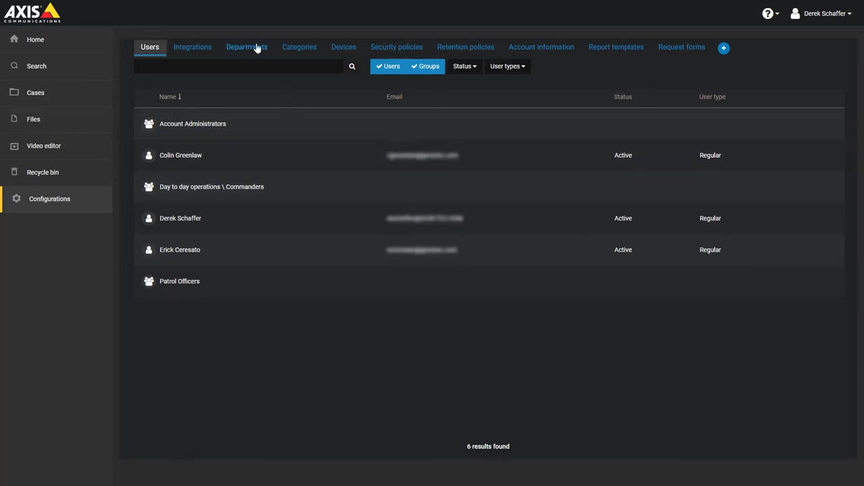
In Departments, create a new department named Bomb Squad.
left_click(246, 47)
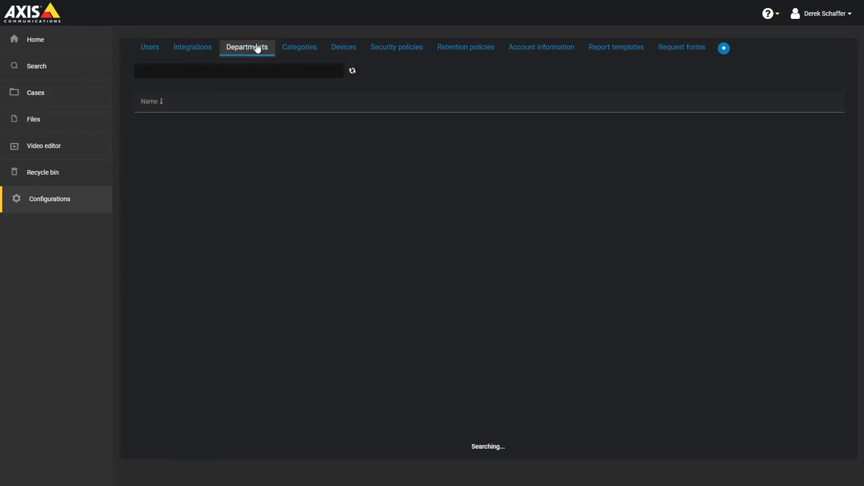
left_click(247, 47)
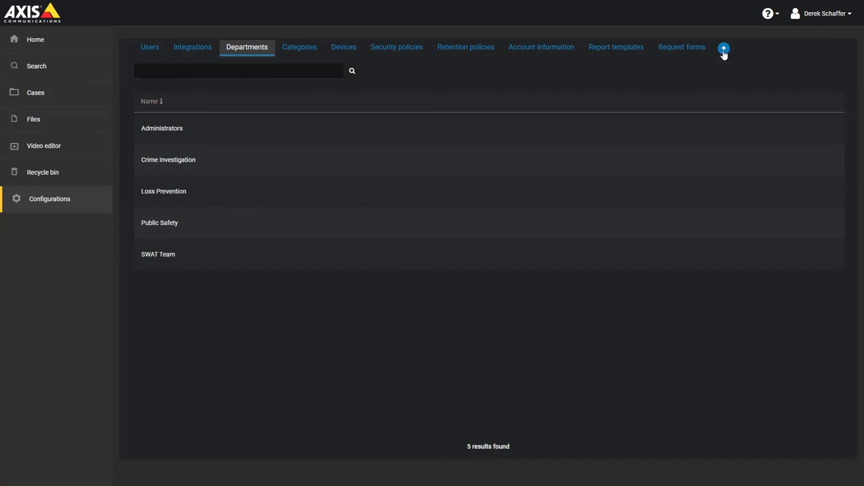
left_click(723, 47)
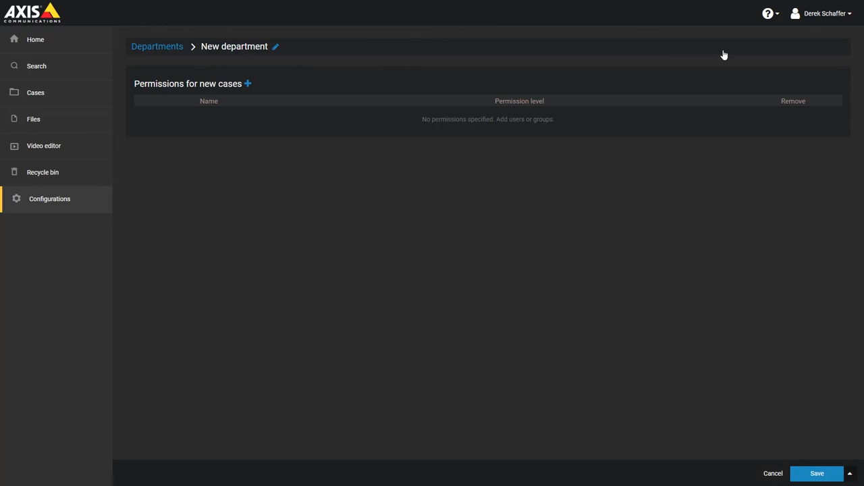
mouse_move(614, 66)
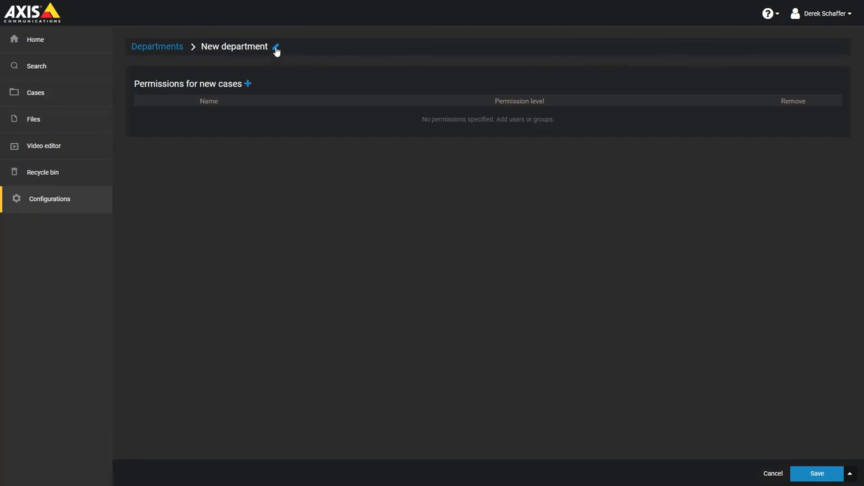
type("Bomb Squad")
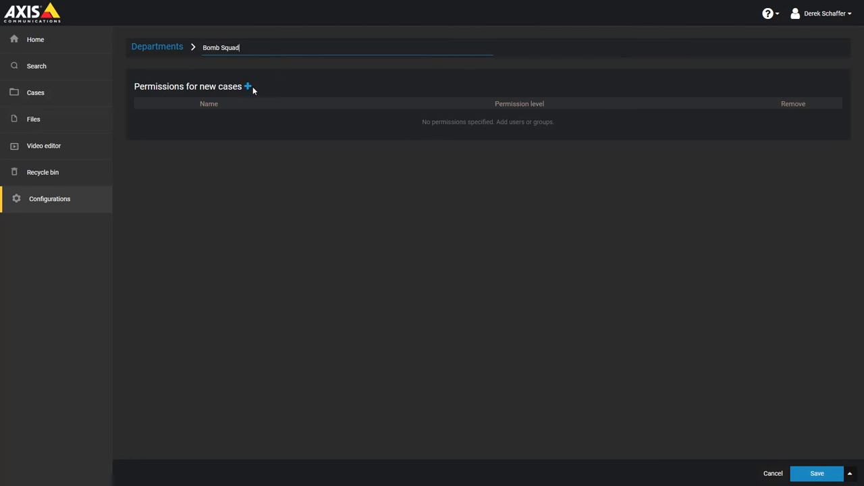
left_click(247, 84)
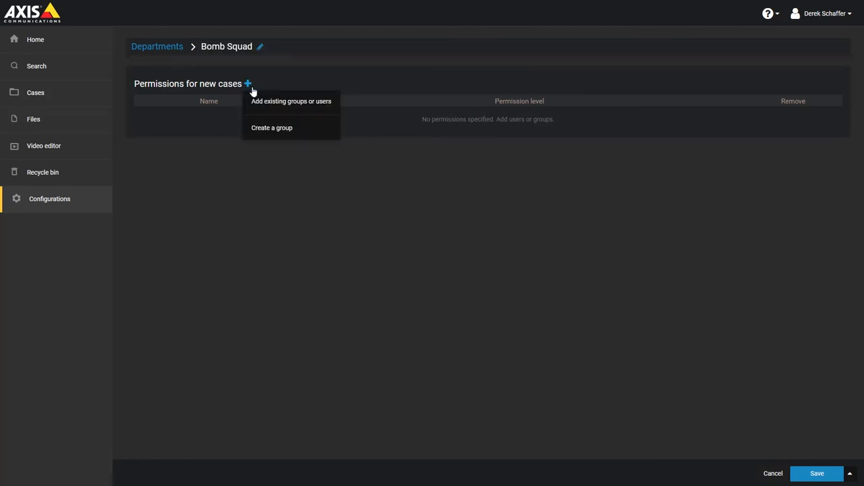
left_click(290, 101)
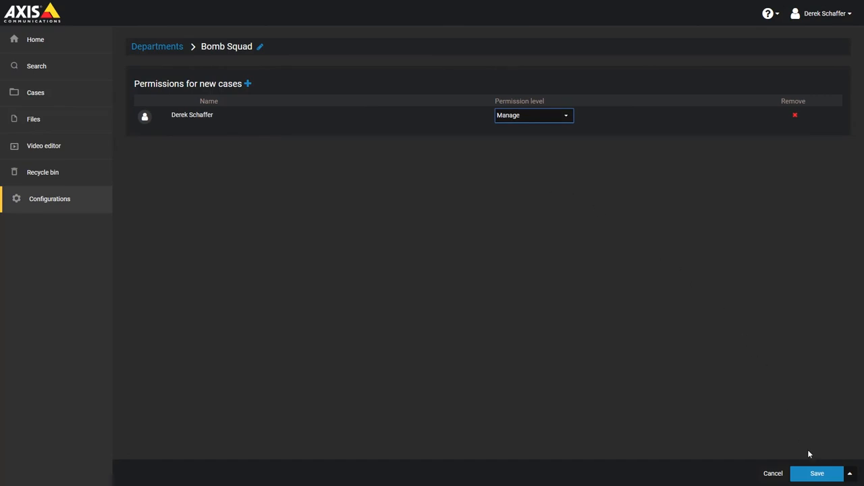
left_click(817, 472)
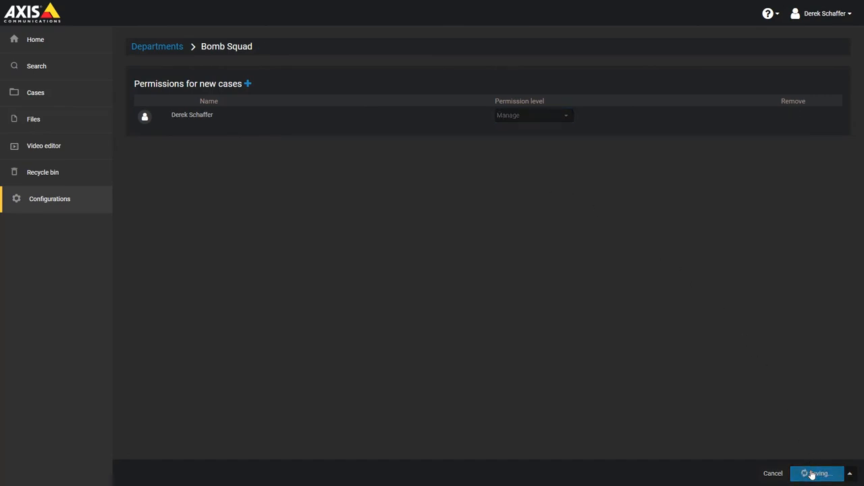
left_click(817, 472)
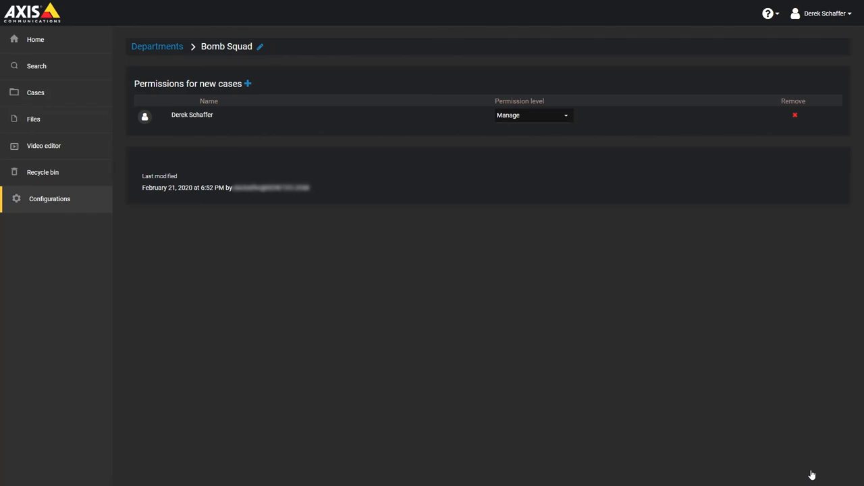
left_click(156, 45)
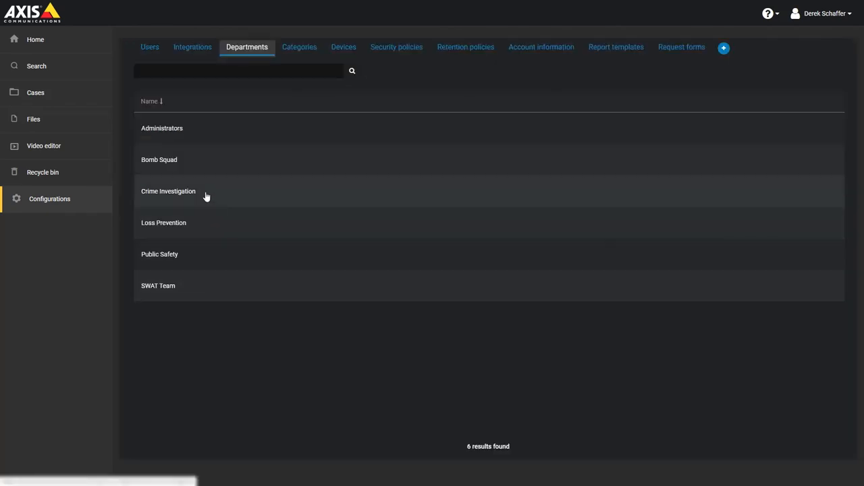
left_click(168, 191)
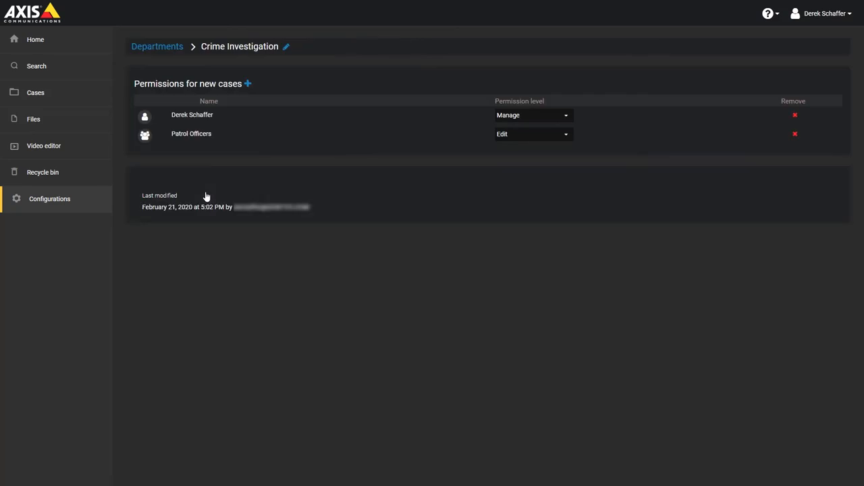
left_click(157, 46)
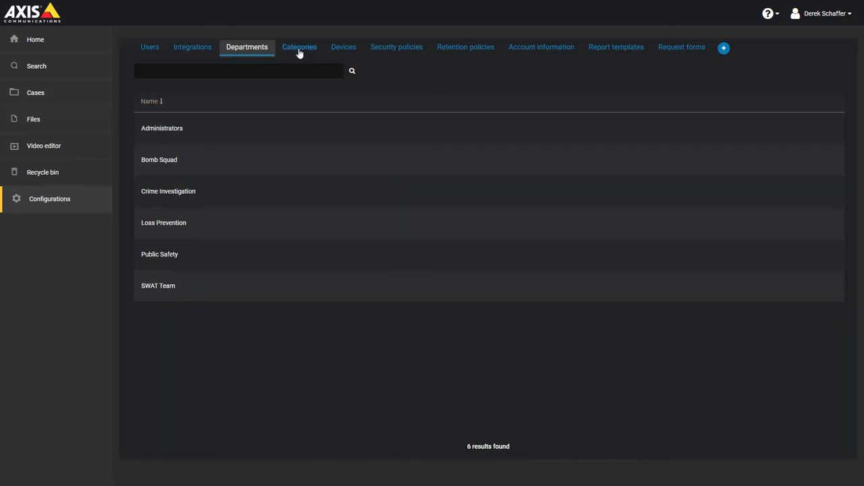
In Categories, create a new category named Public Mischief.
left_click(299, 46)
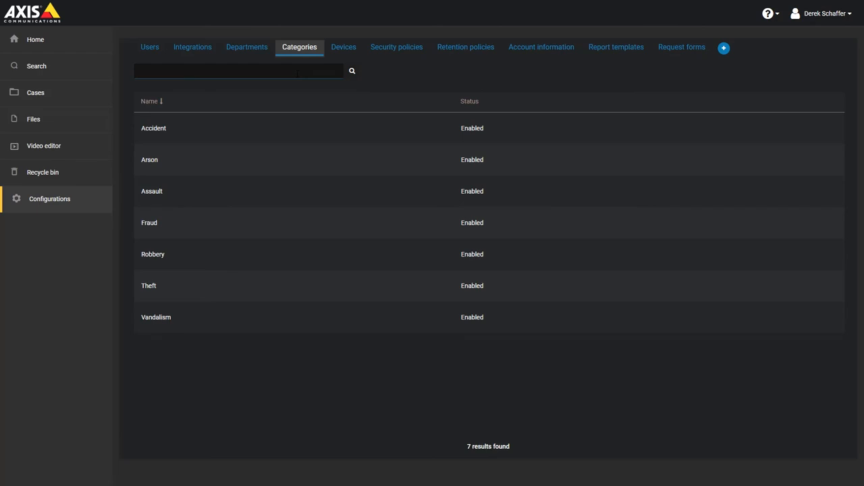
mouse_move(307, 99)
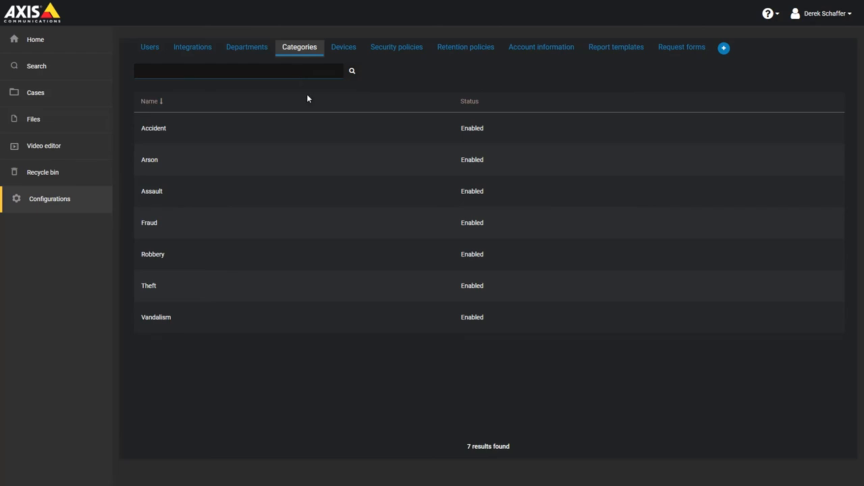
left_click(723, 48)
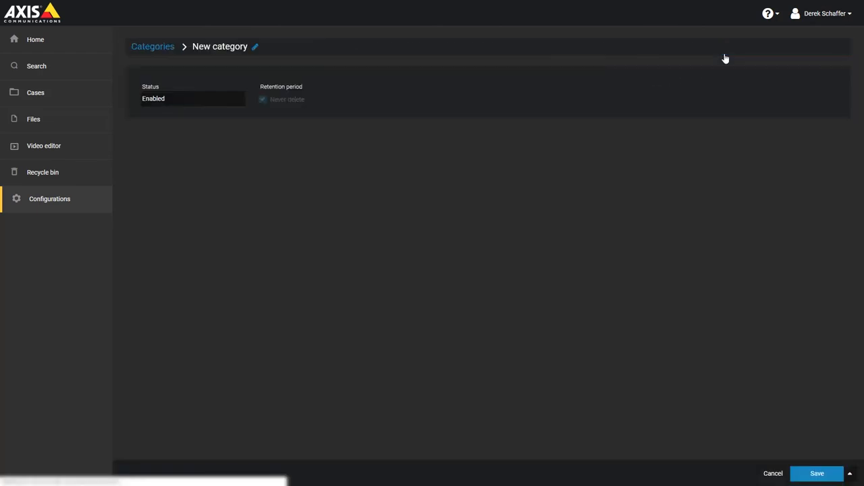
mouse_move(300, 79)
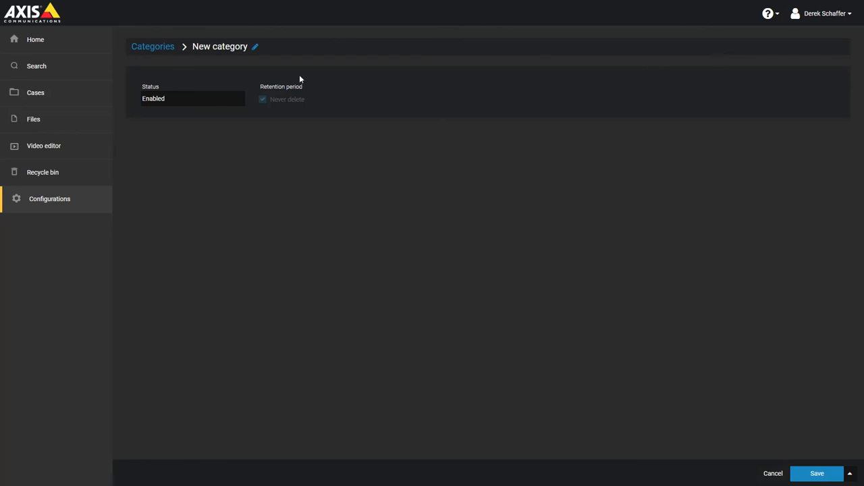
left_click(254, 47)
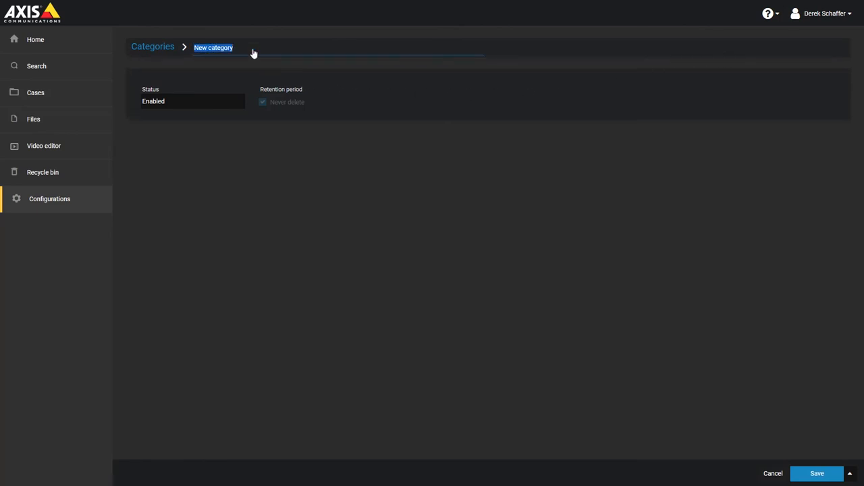
type("Public Mischie")
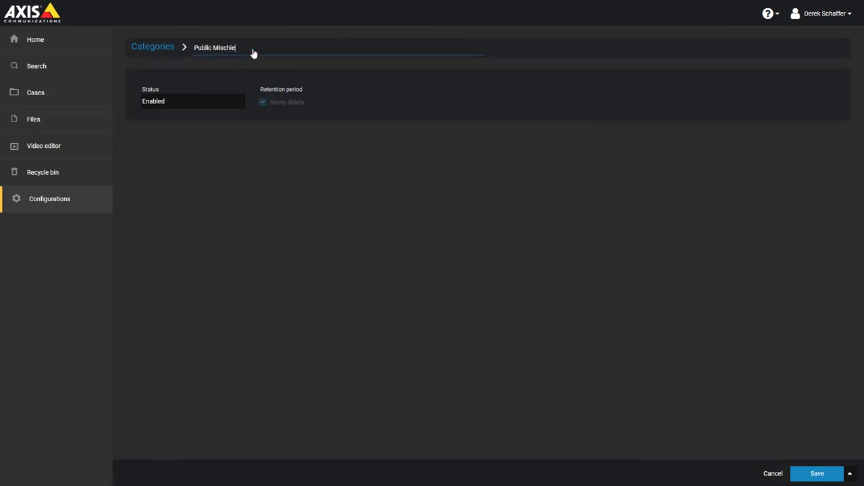
Save Public Mischief, then replace Never delete with a 180 retention period.
left_click(817, 473)
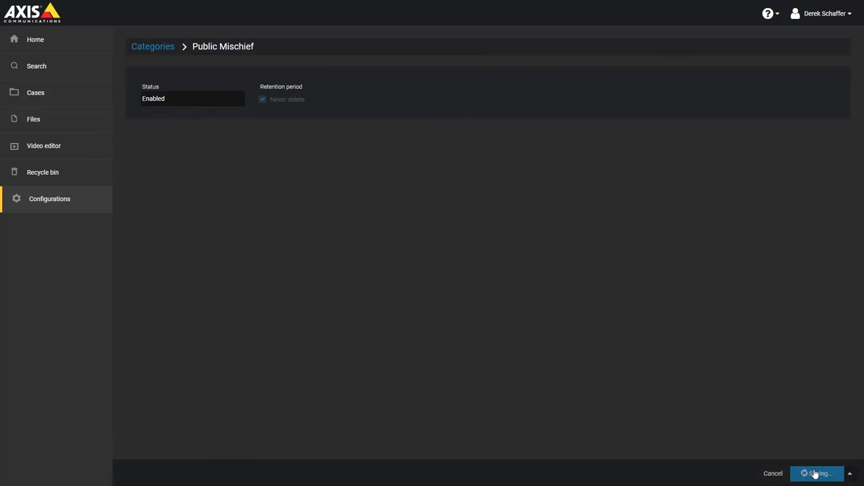
left_click(817, 473)
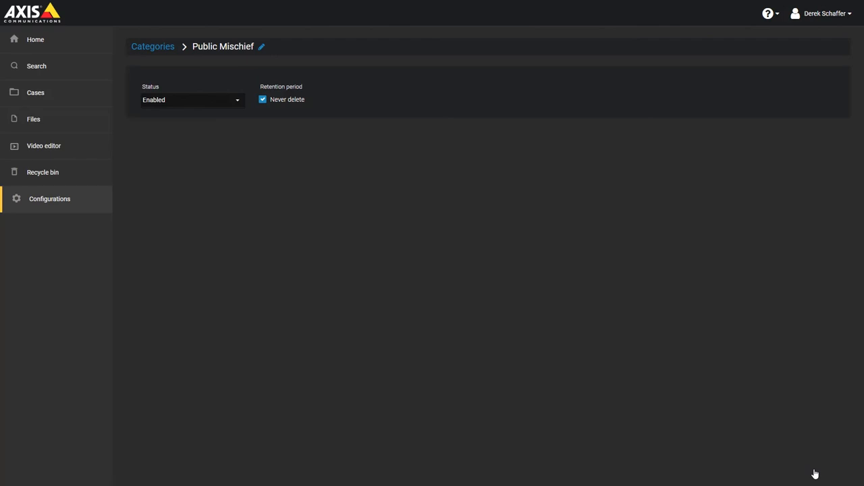
mouse_move(728, 384)
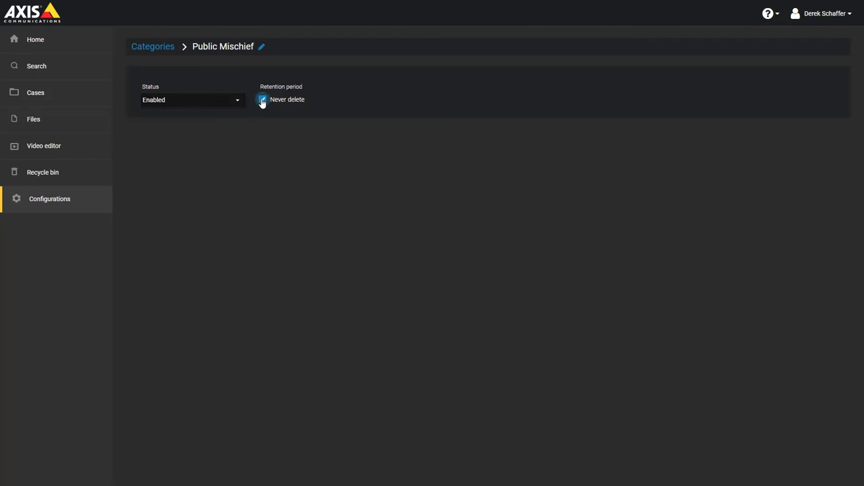
left_click(262, 99)
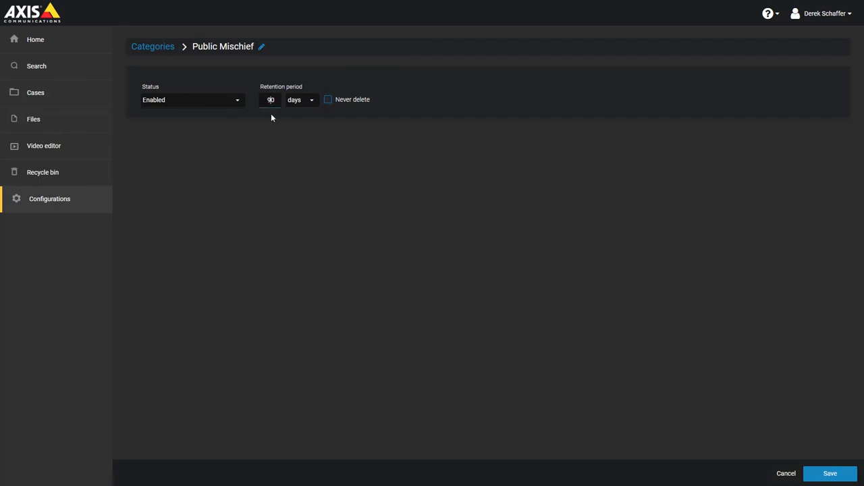
type("180")
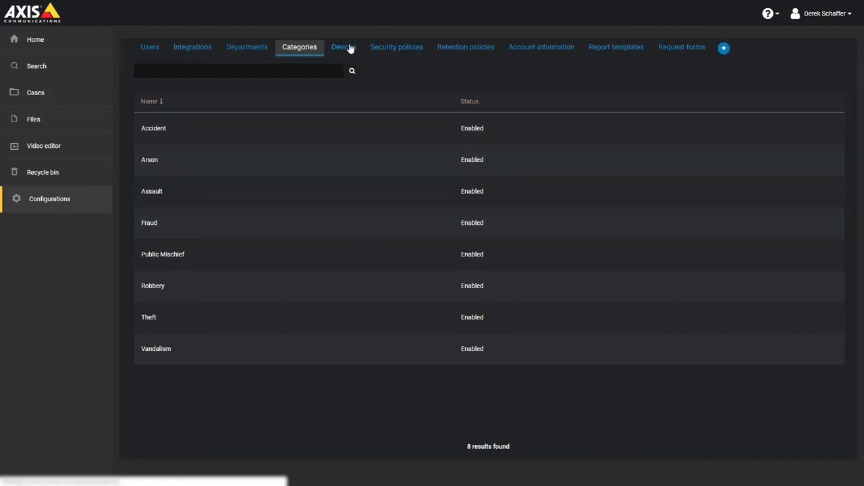
Review the empty Devices list and its State and Assigned to filters, then go to Security policies.
left_click(343, 47)
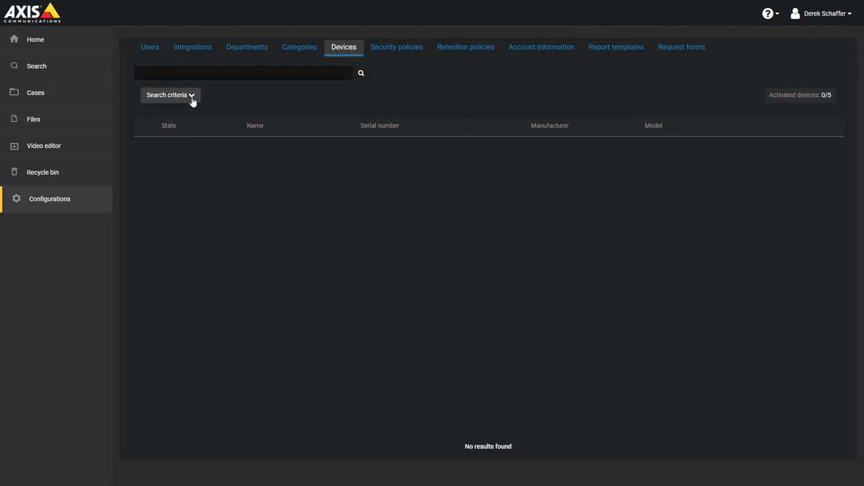
left_click(167, 95)
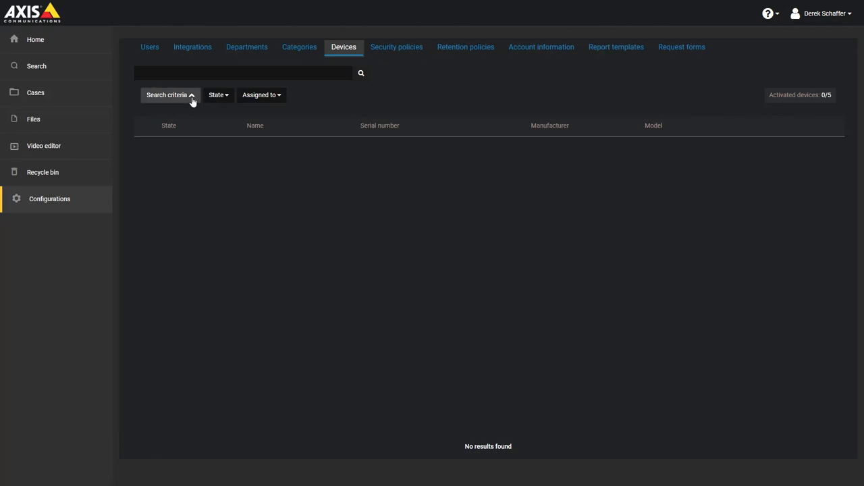
mouse_move(769, 103)
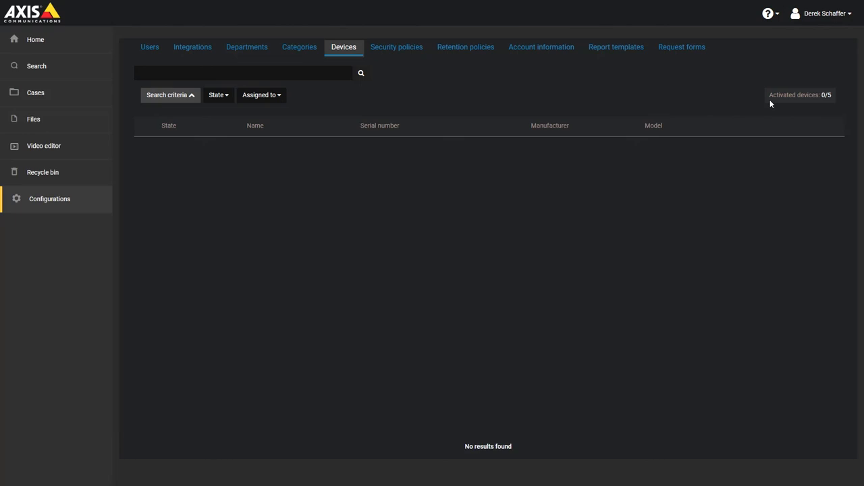
mouse_move(451, 94)
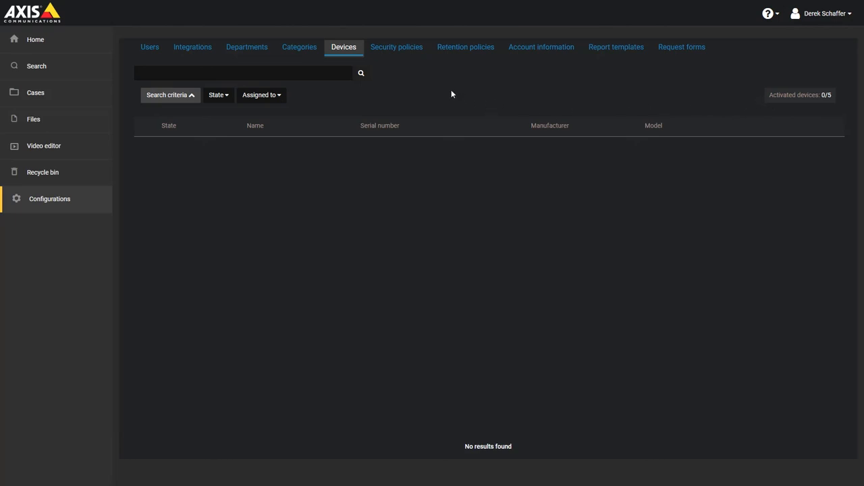
left_click(396, 47)
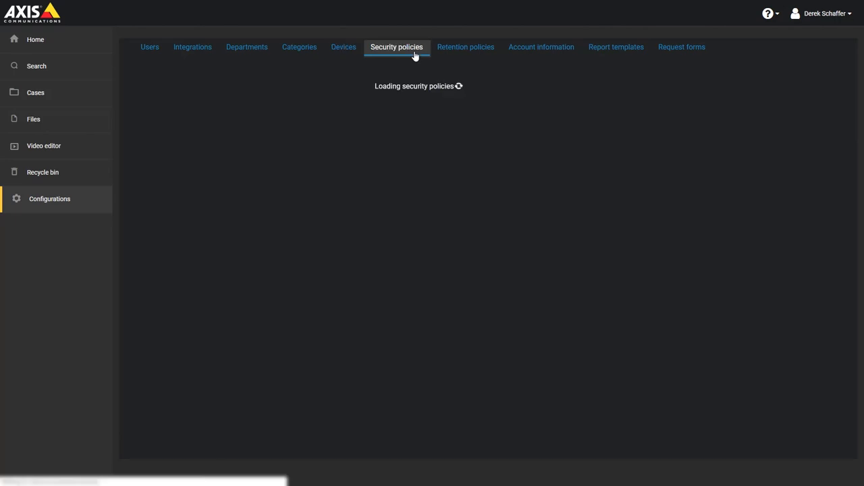
left_click(397, 46)
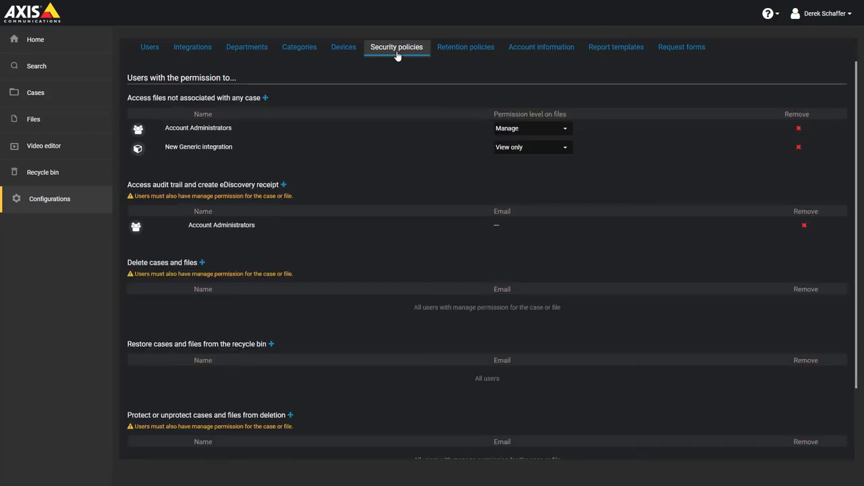
mouse_move(336, 230)
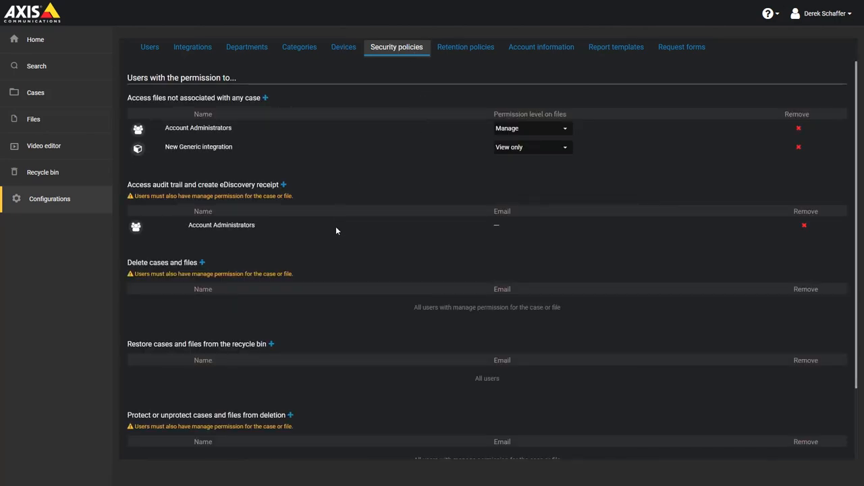
mouse_move(328, 406)
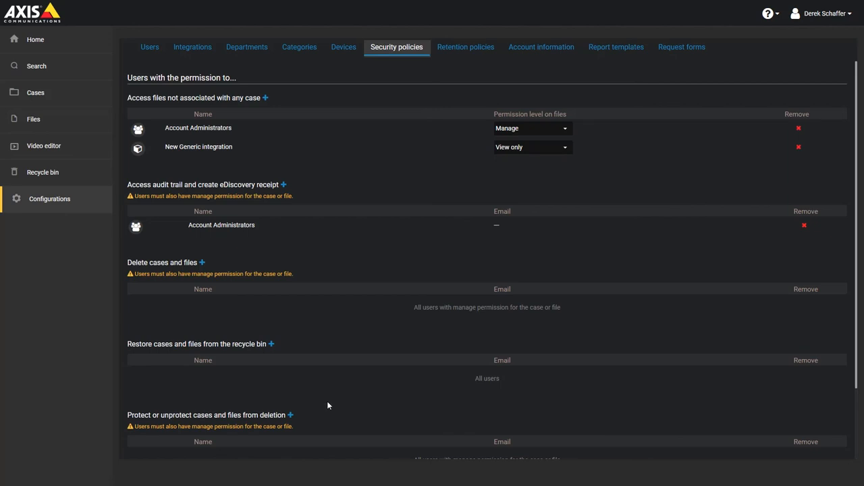
mouse_move(271, 345)
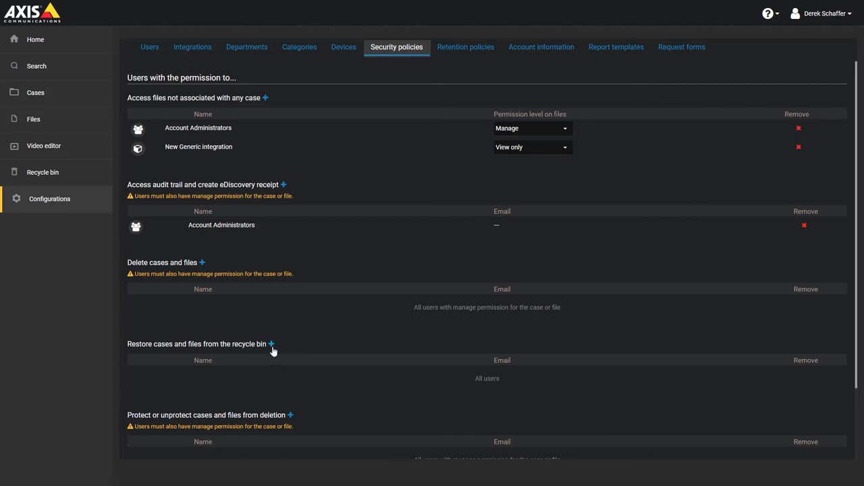
left_click(271, 343)
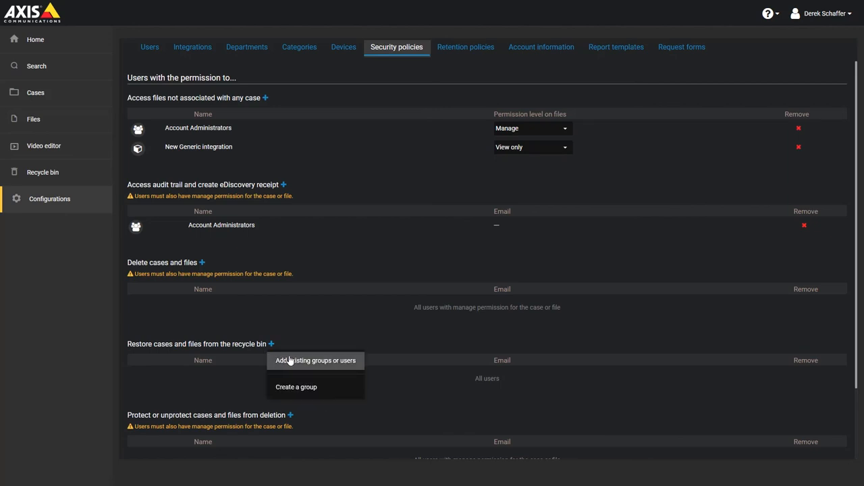
left_click(316, 360)
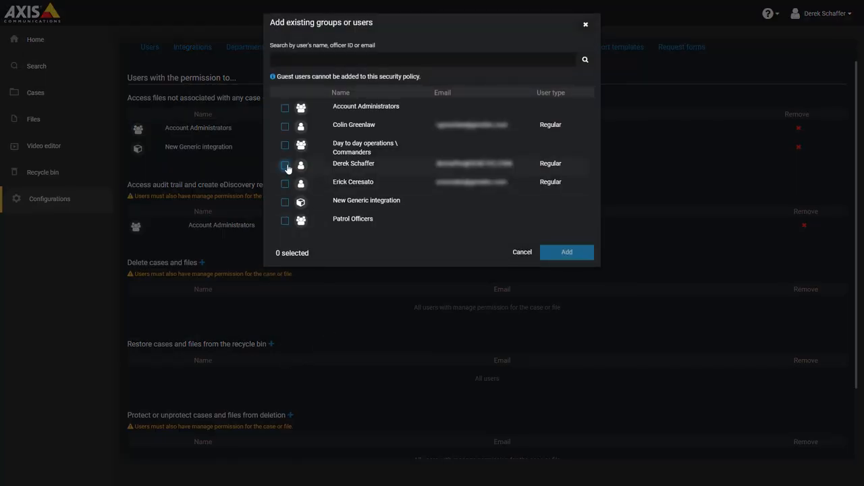
left_click(284, 165)
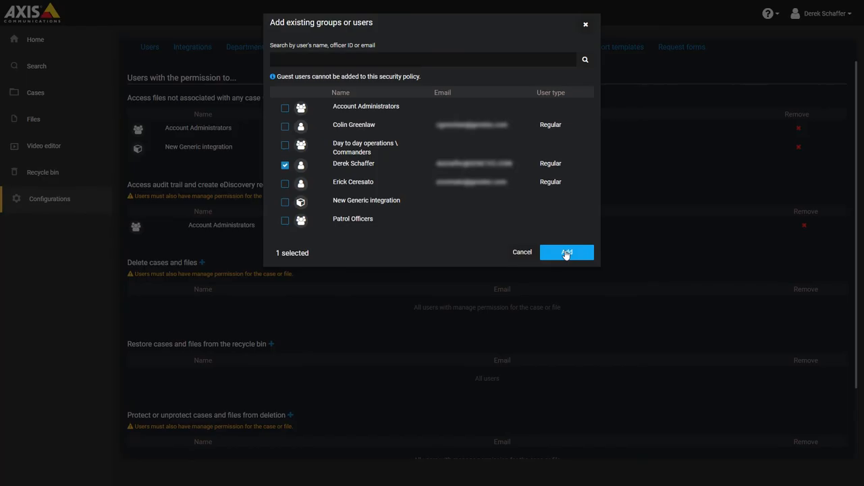
left_click(566, 252)
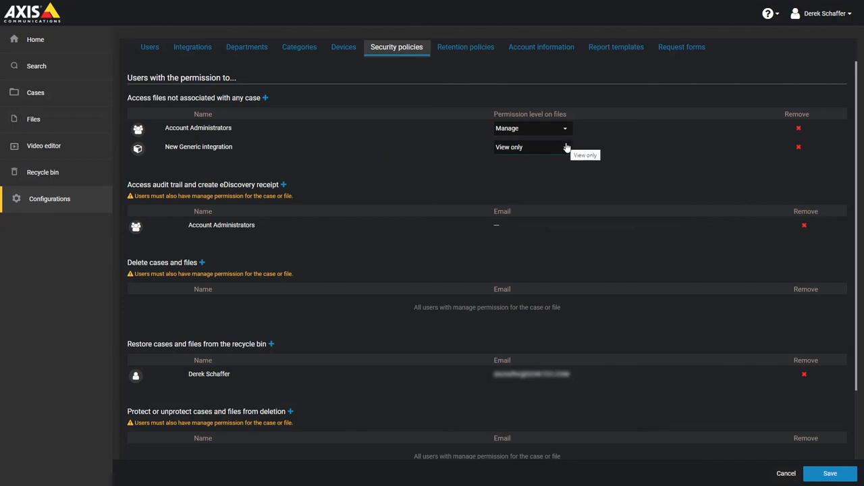
Set New Generic integration's access to View and download.
left_click(532, 147)
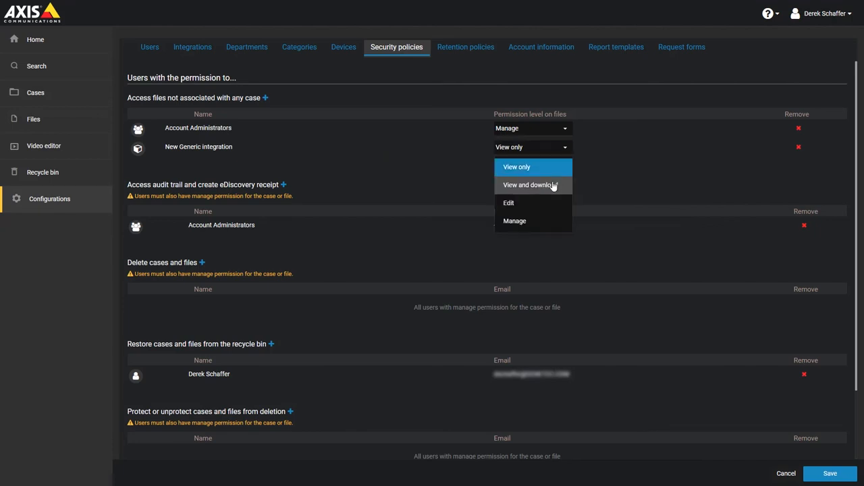
left_click(529, 185)
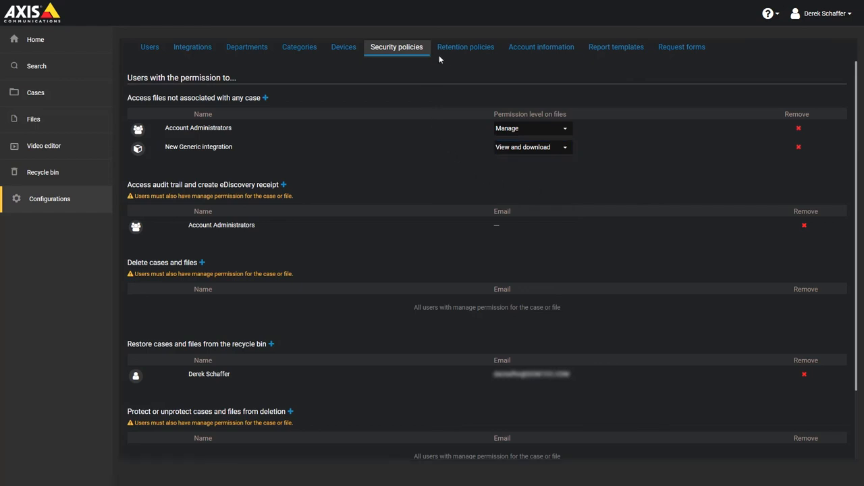
left_click(466, 47)
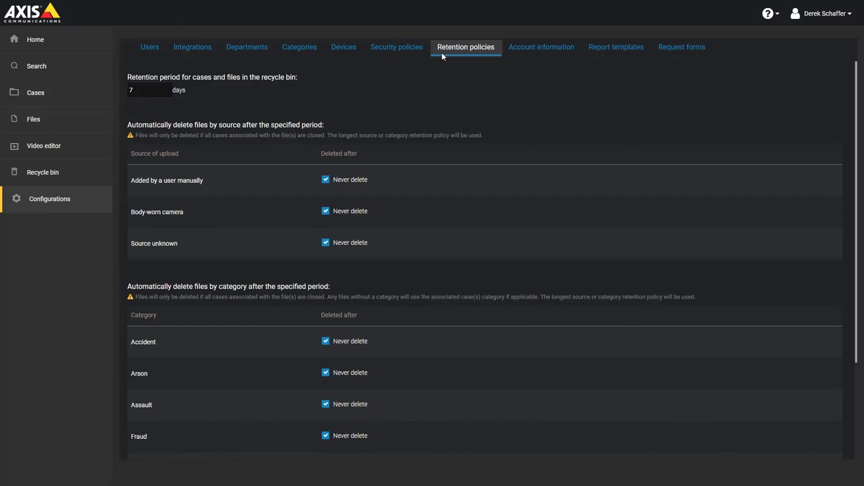
mouse_move(302, 96)
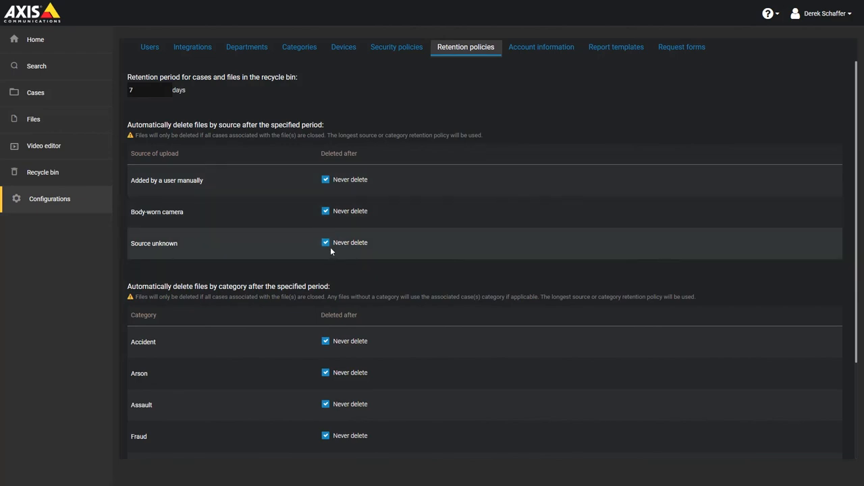
Uncheck Never delete for Source unknown files and view the units for the 90 retention period.
left_click(325, 242)
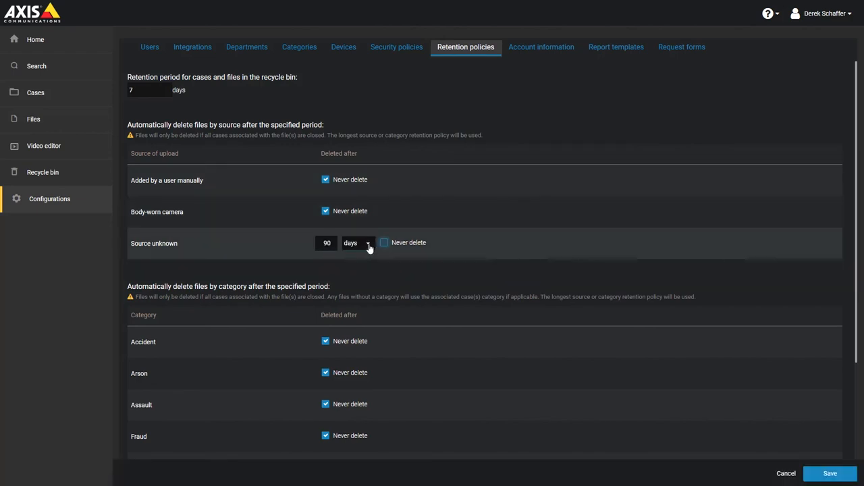
mouse_move(368, 247)
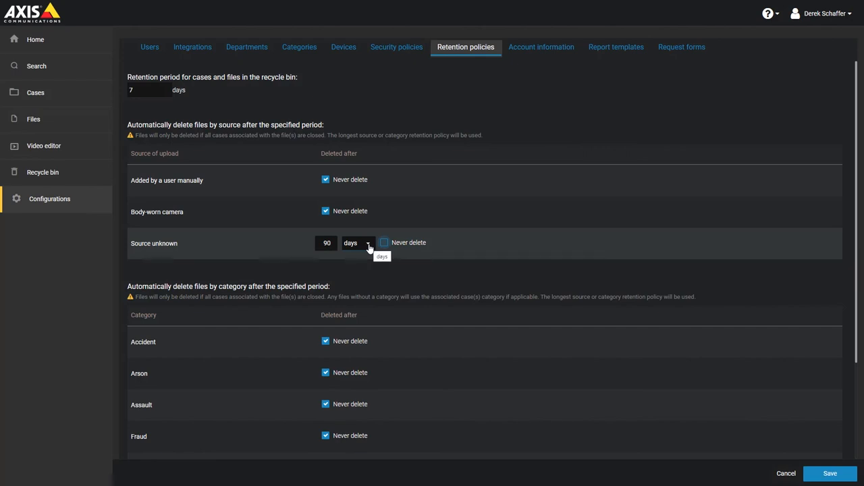
left_click(359, 243)
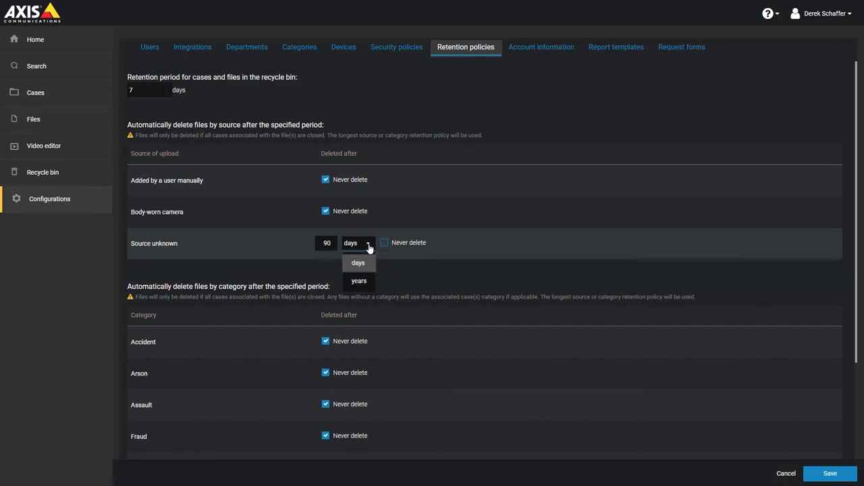